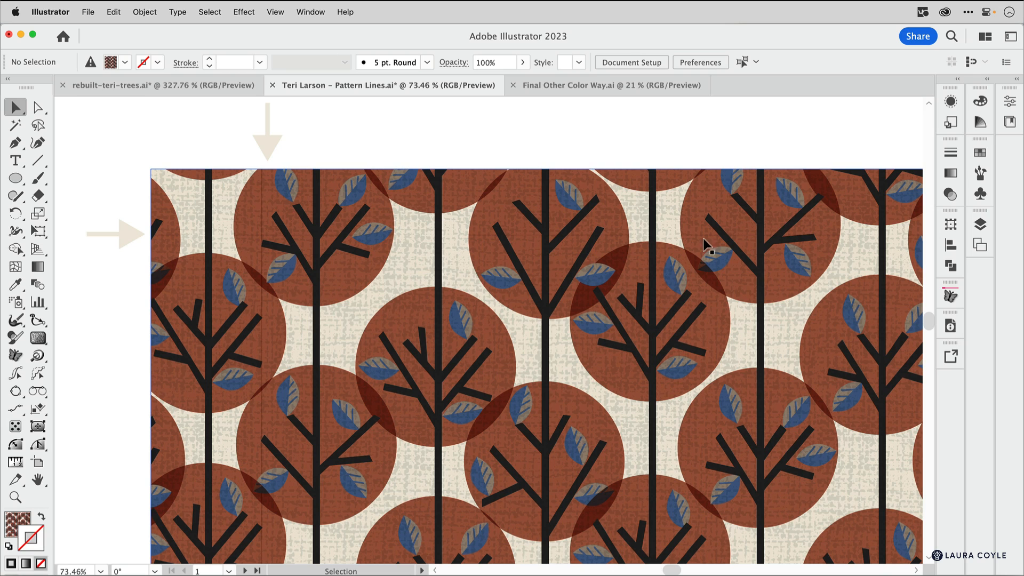
mouse_move(273, 307)
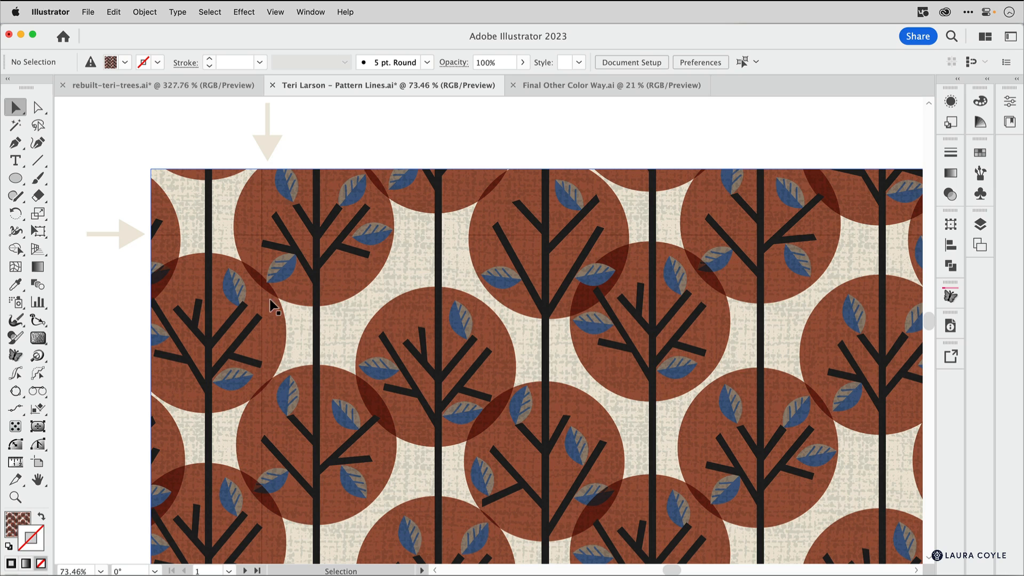
mouse_move(425, 256)
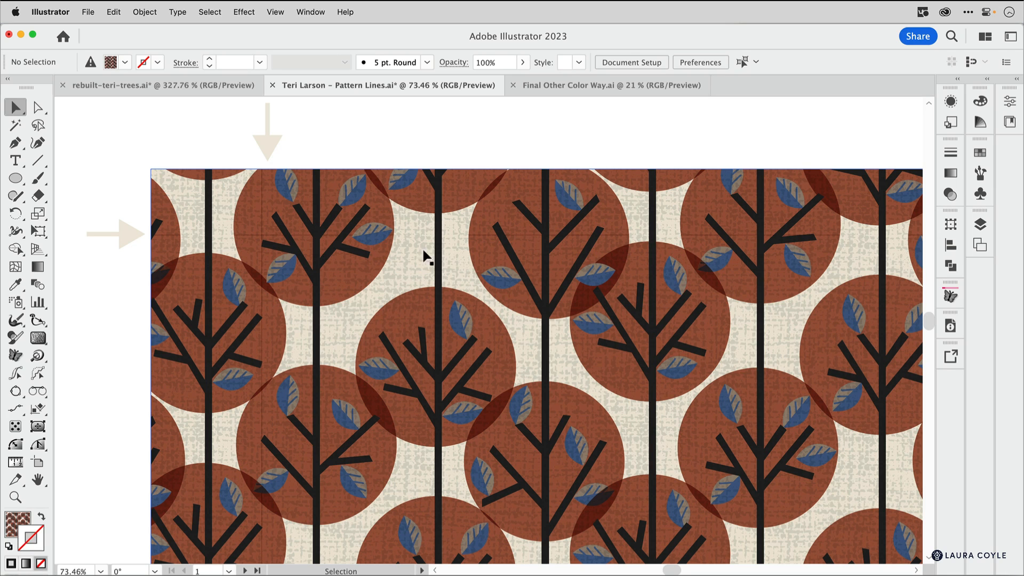
mouse_move(764, 256)
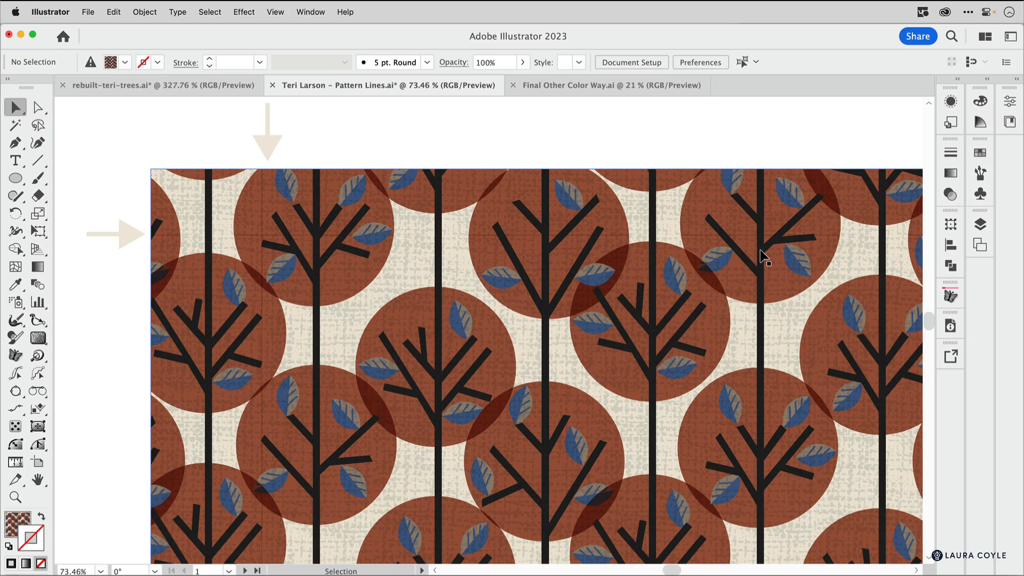
mouse_move(536, 277)
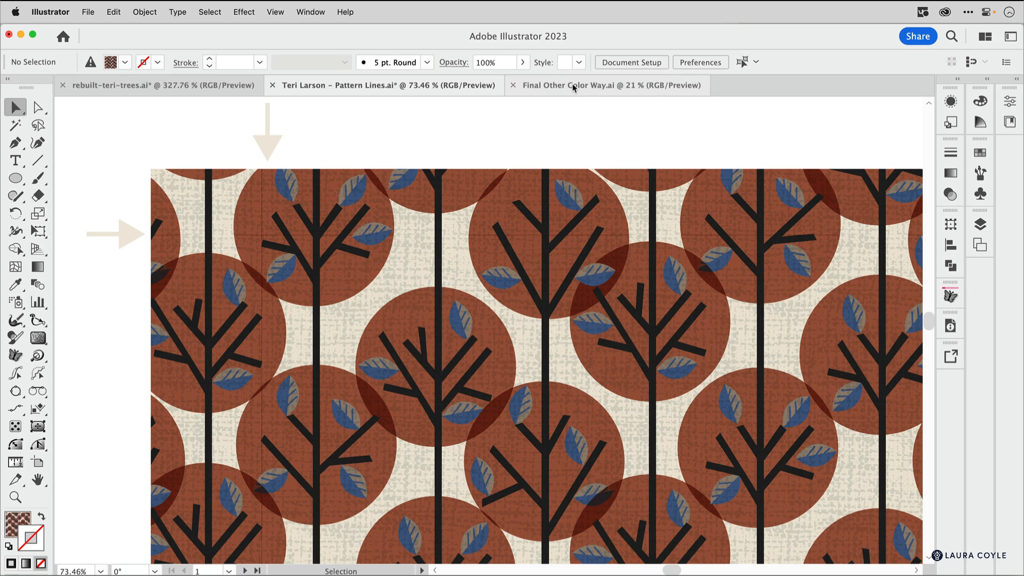
Switch to the Final Other Color Way document with green trees and red and orange birds.
click(611, 85)
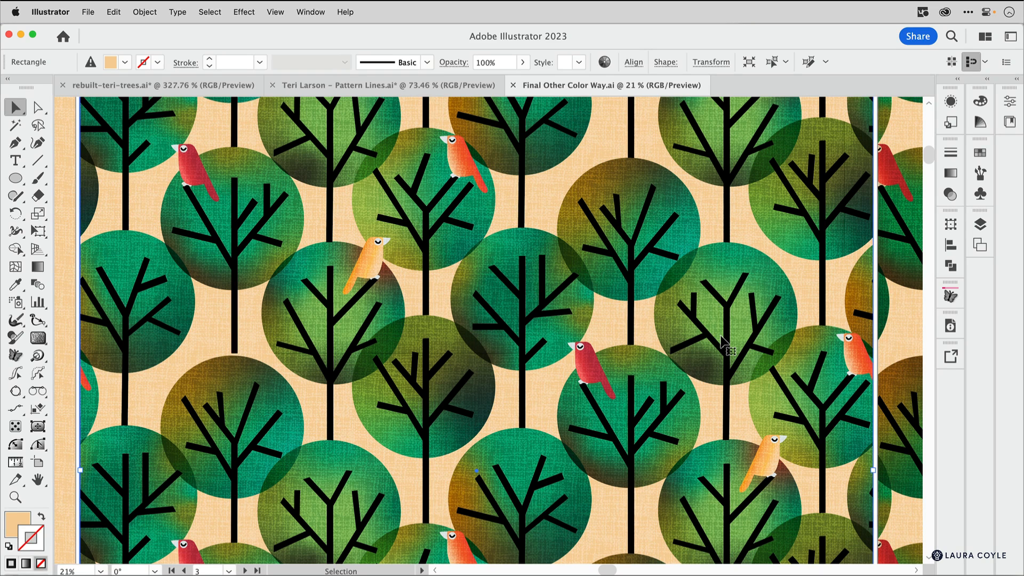
mouse_move(727, 332)
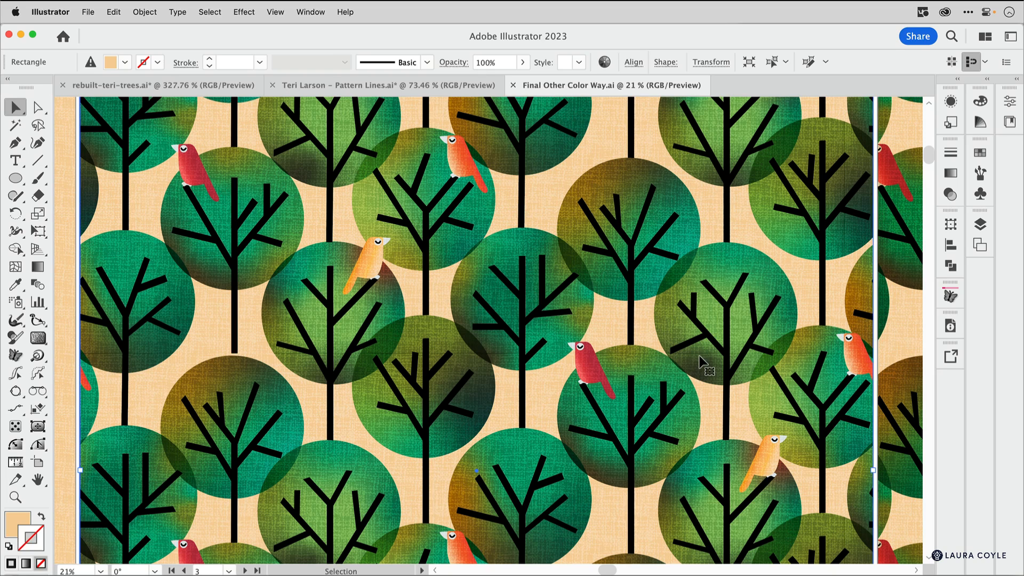
mouse_move(462, 275)
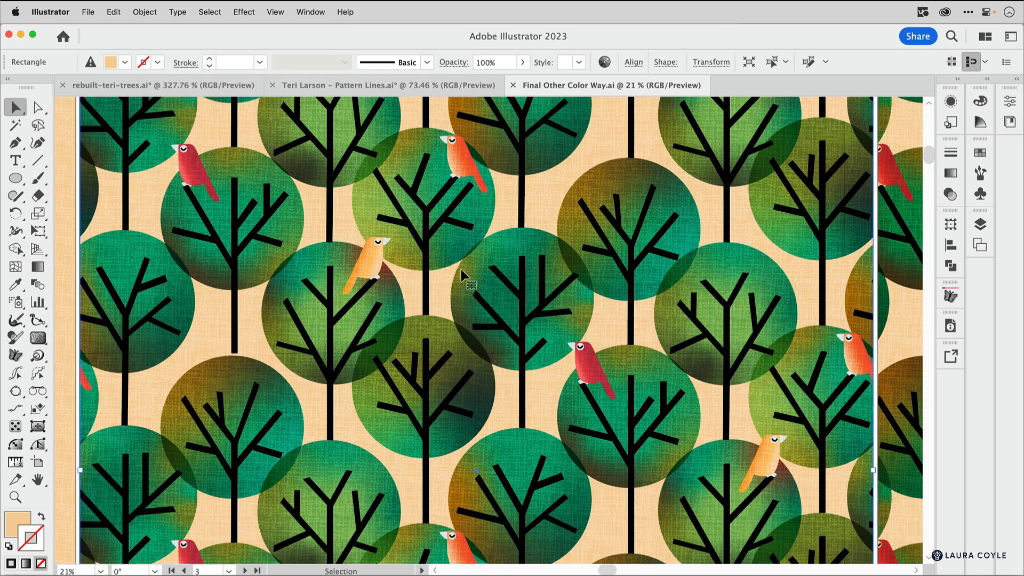
mouse_move(489, 299)
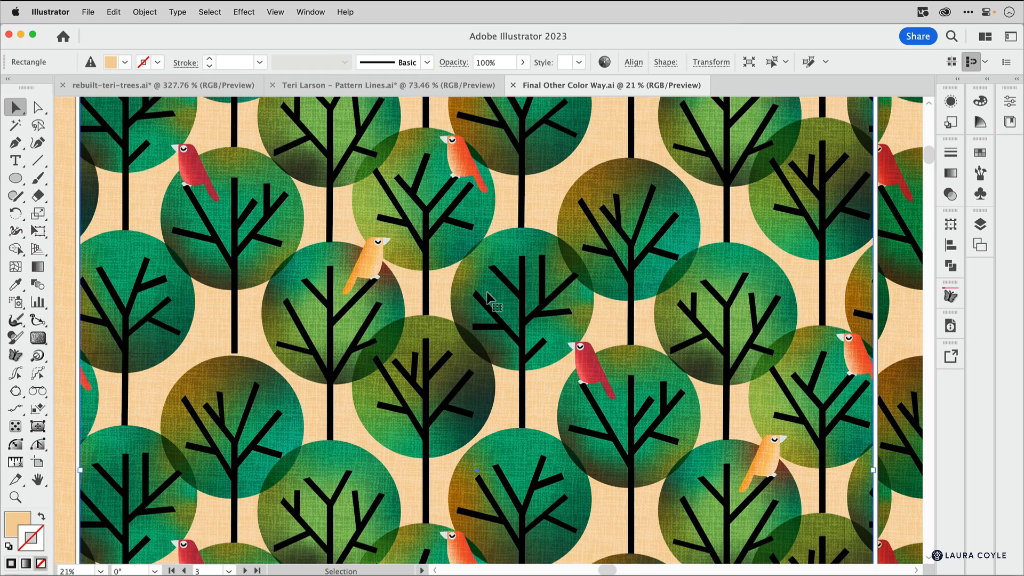
mouse_move(671, 222)
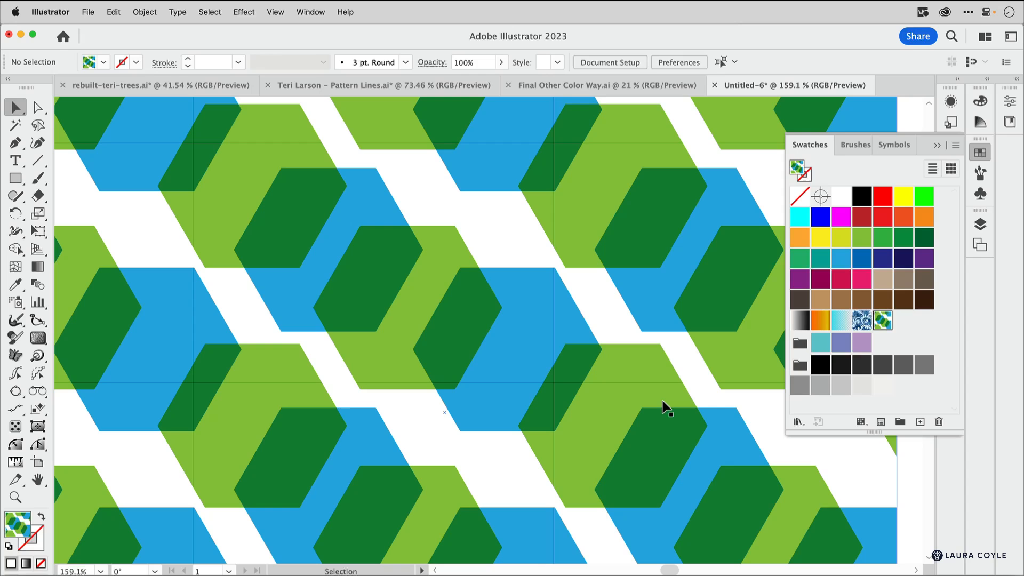
mouse_move(224, 148)
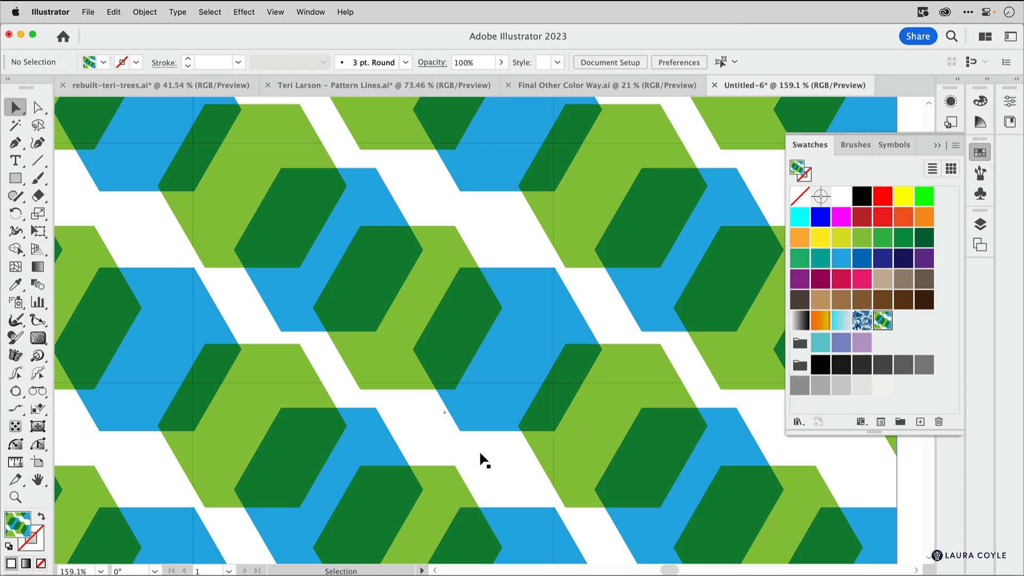
mouse_move(204, 148)
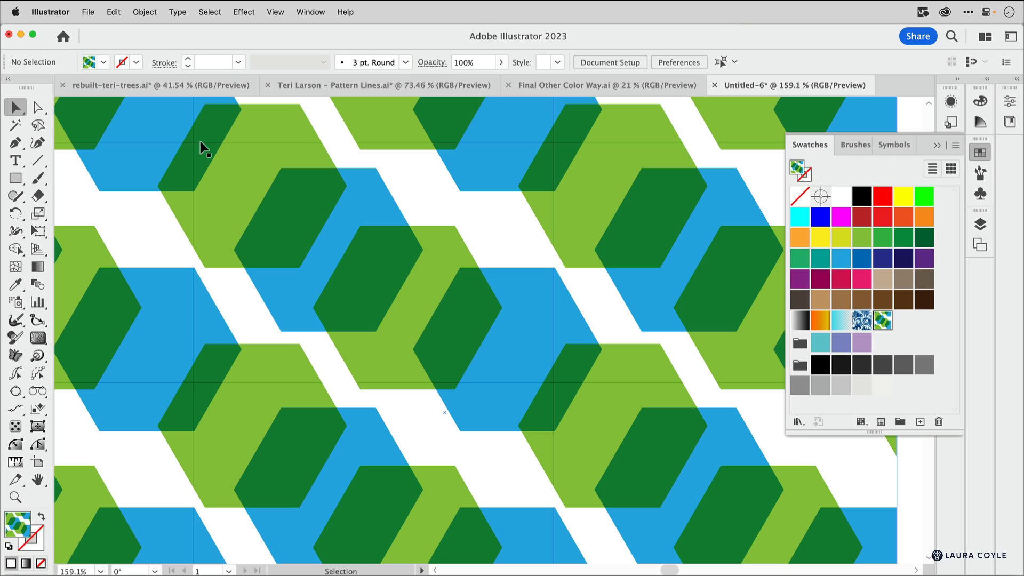
mouse_move(544, 449)
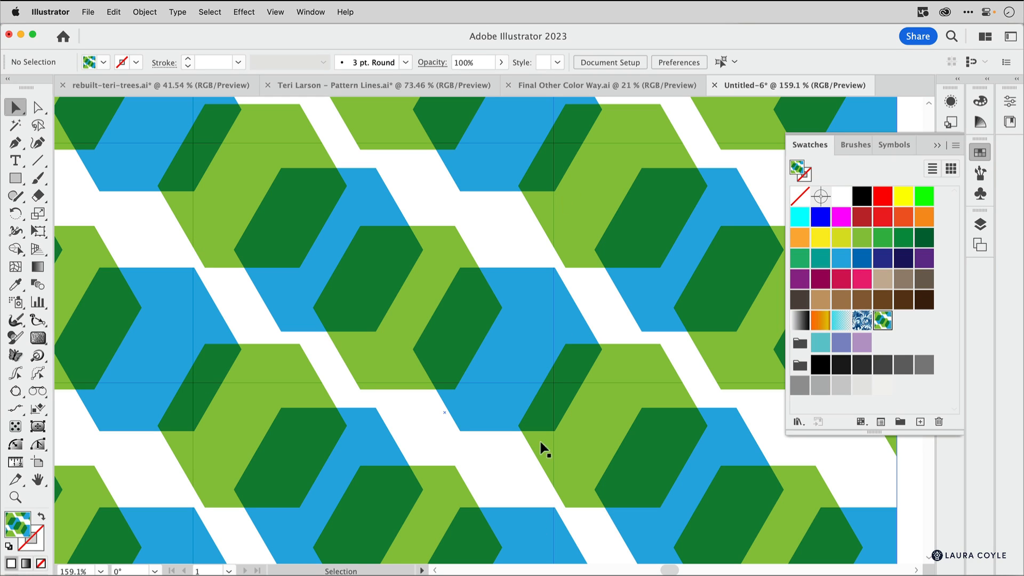
mouse_move(664, 485)
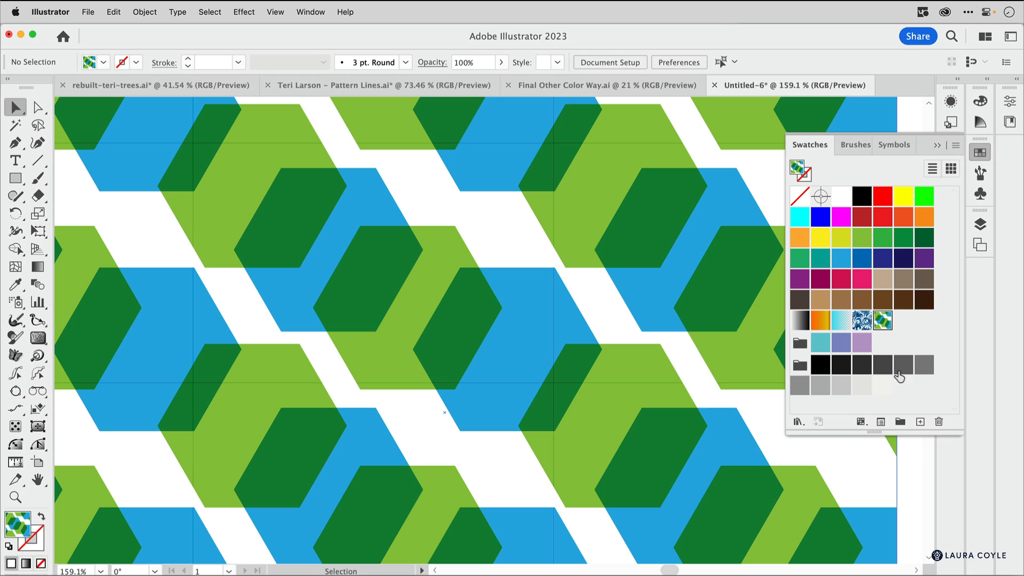
mouse_move(882, 320)
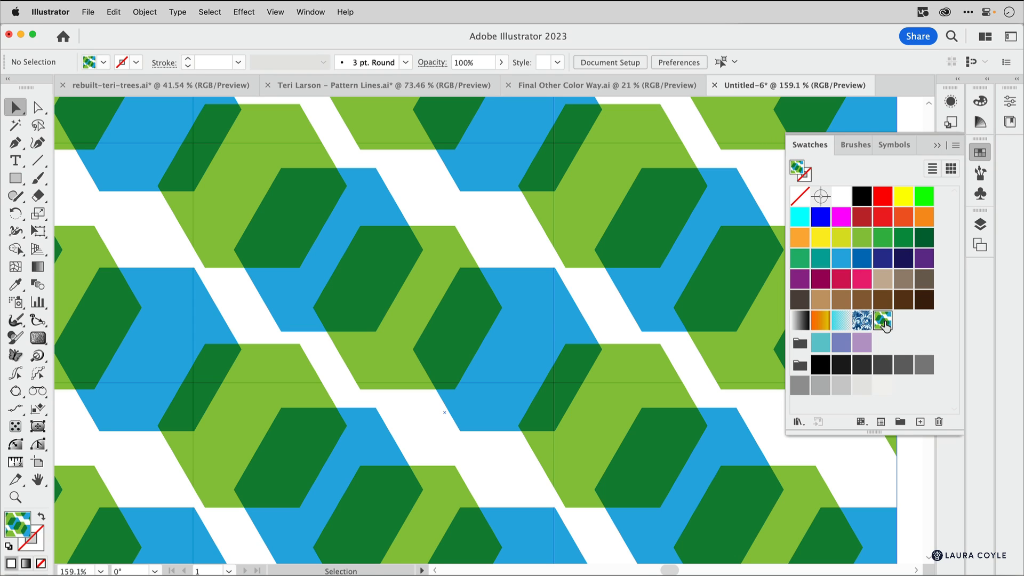
Open the hexagon pattern for editing and nudge one blue hexagon inside the tile.
double_click(882, 319)
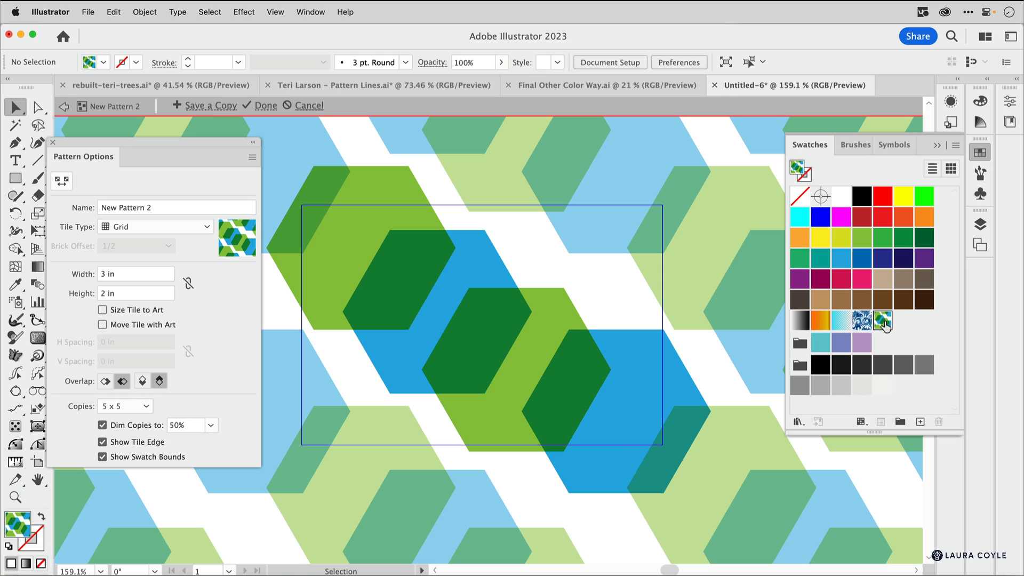
mouse_move(552, 218)
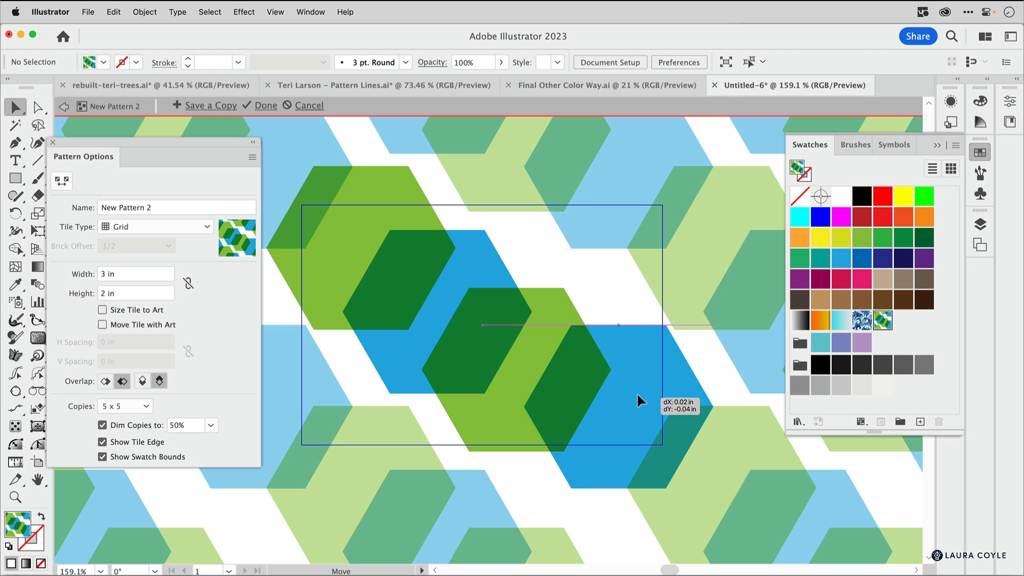
drag(639, 401, 675, 262)
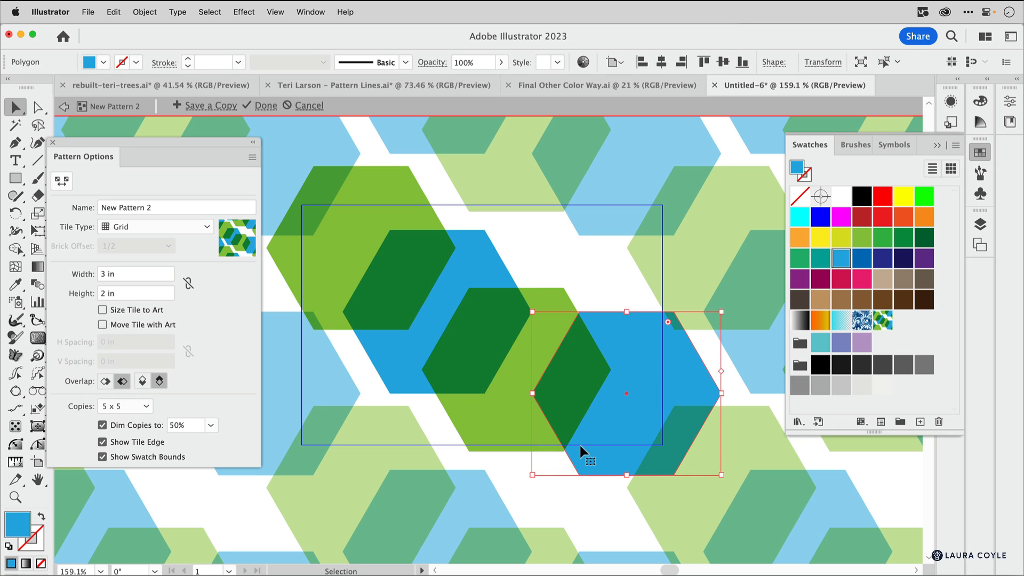
mouse_move(637, 222)
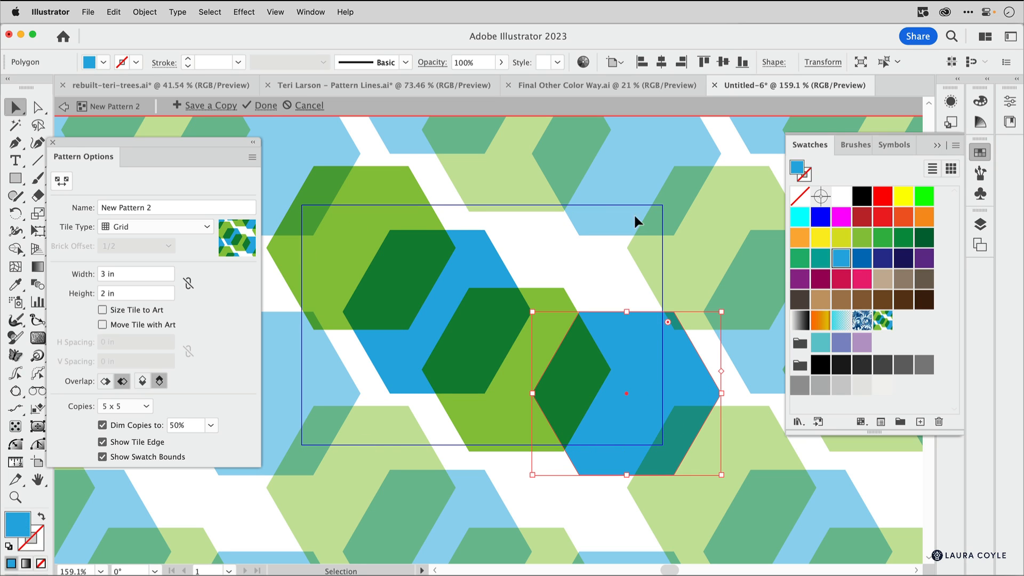
mouse_move(342, 378)
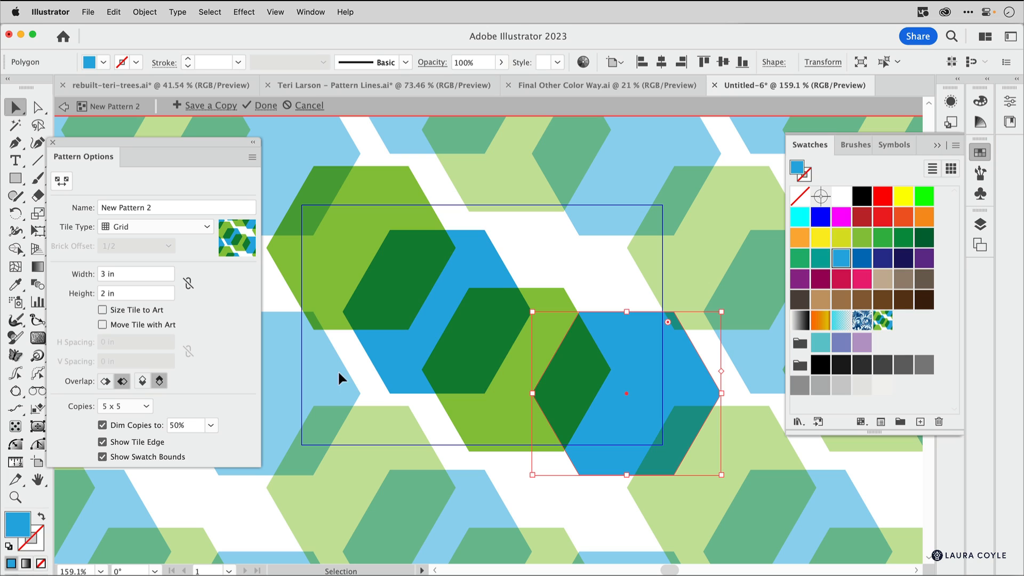
mouse_move(307, 499)
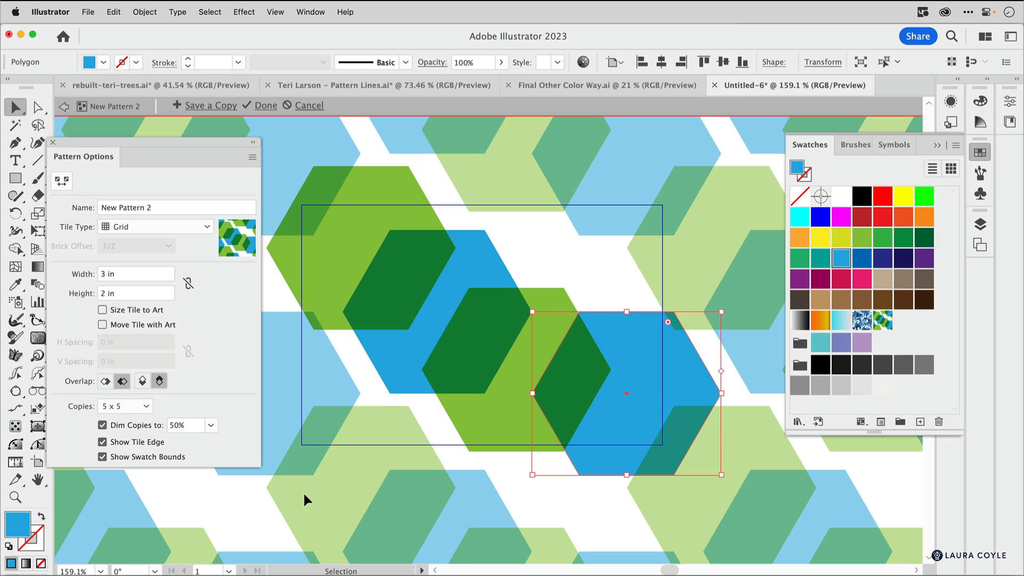
mouse_move(137, 239)
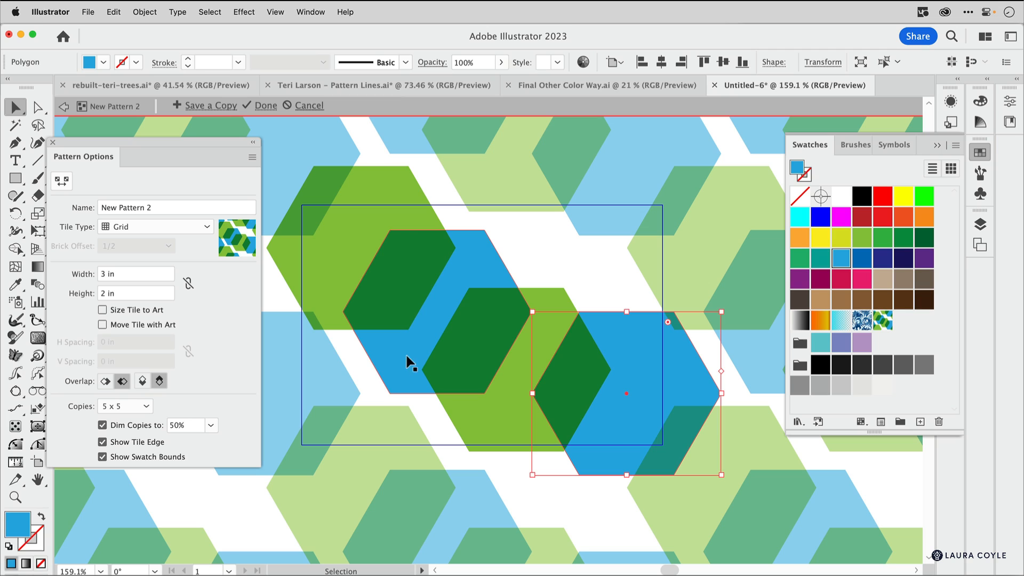
mouse_move(421, 240)
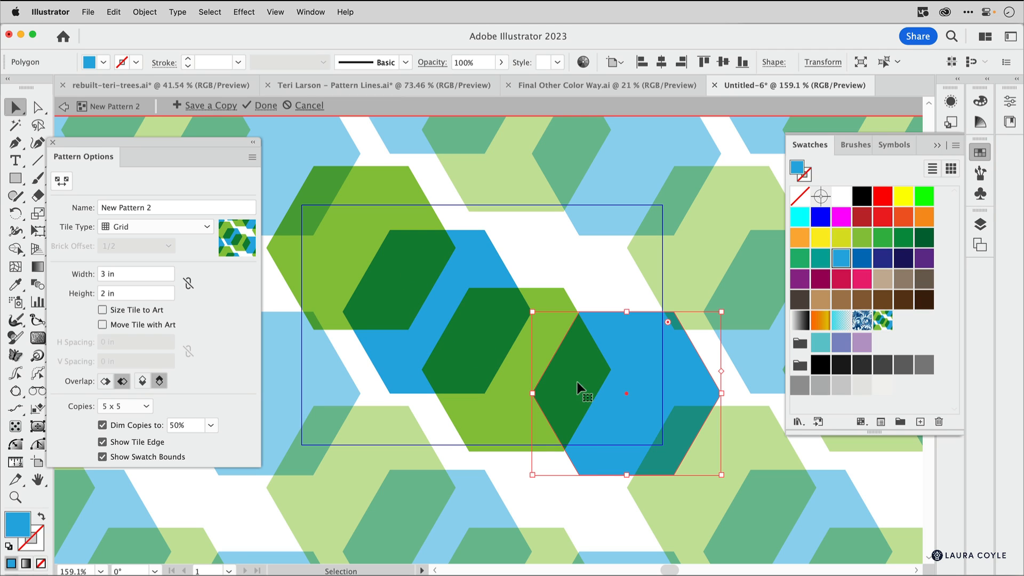
mouse_move(643, 401)
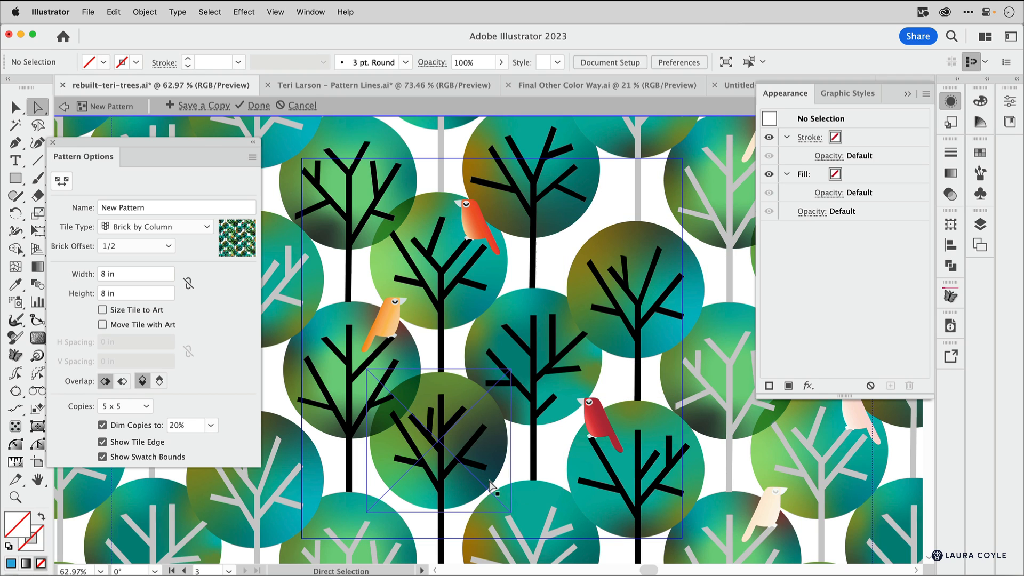
Zoom in on the trees and drag the orange-bird tree's crown into a new position.
click(15, 107)
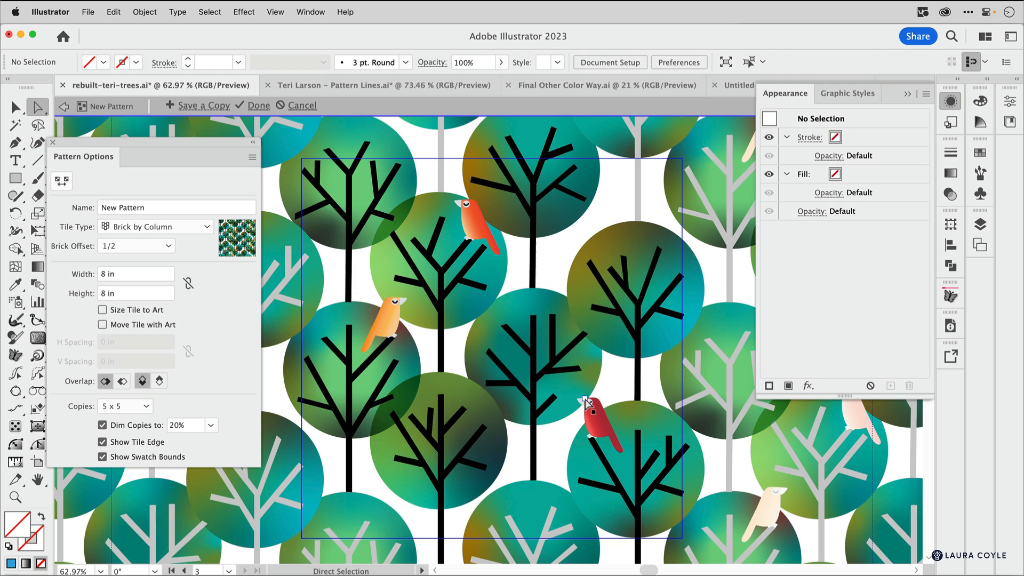
click(586, 402)
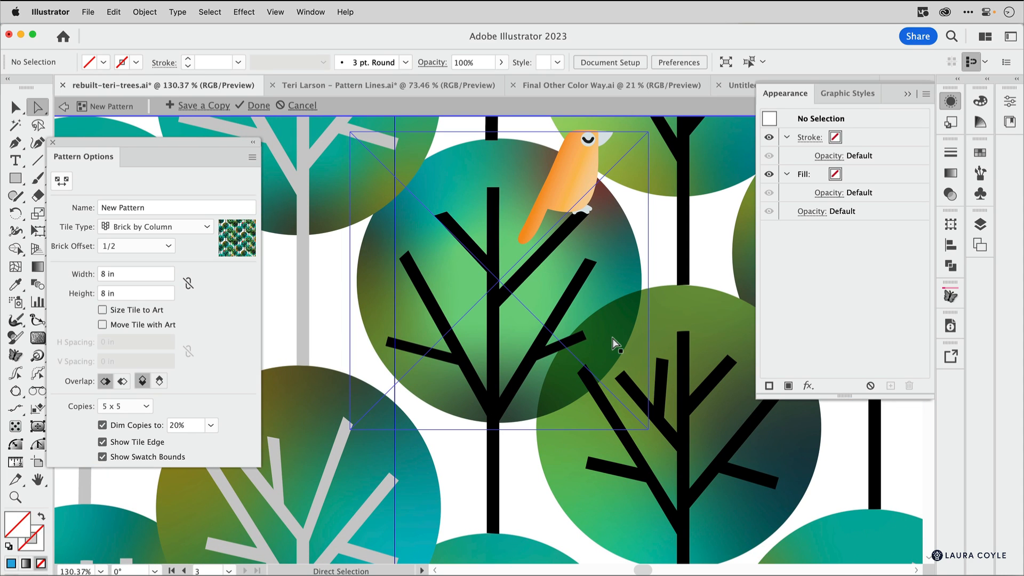
drag(614, 344, 679, 287)
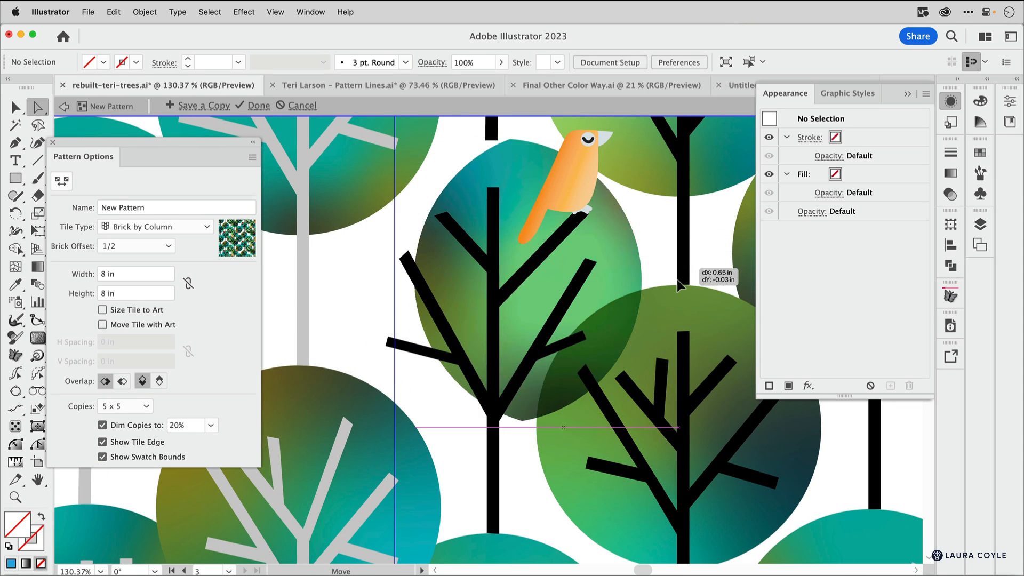
drag(679, 284, 535, 284)
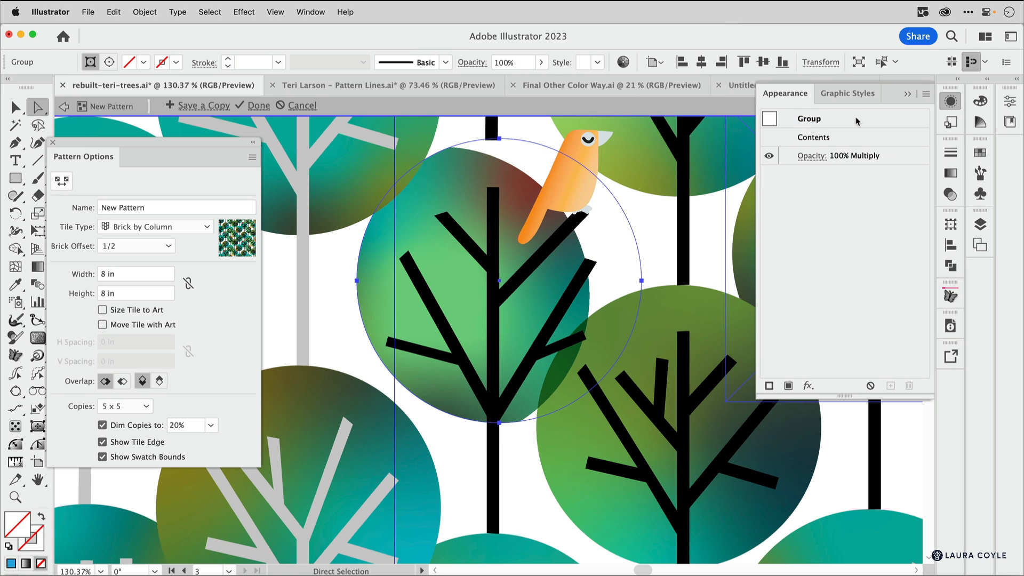
mouse_move(870, 162)
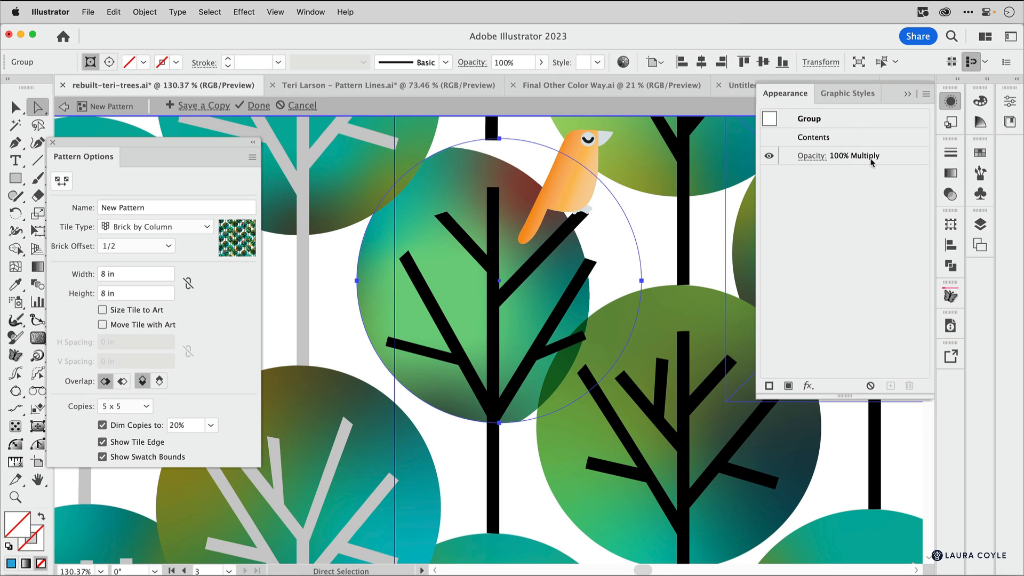
mouse_move(872, 166)
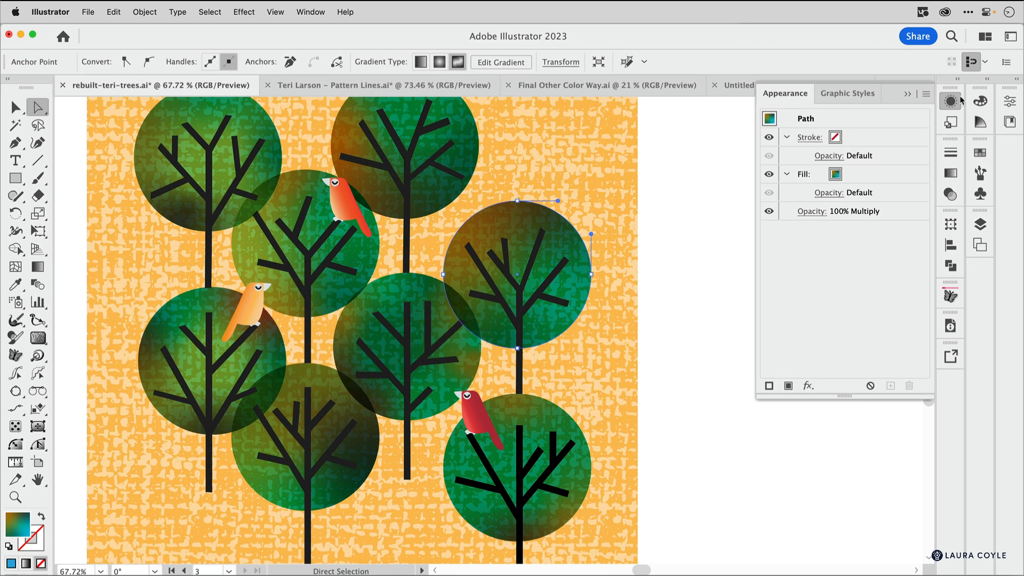
Enter freeform gradient editing on the canopy circle and select one of its colour points.
click(951, 194)
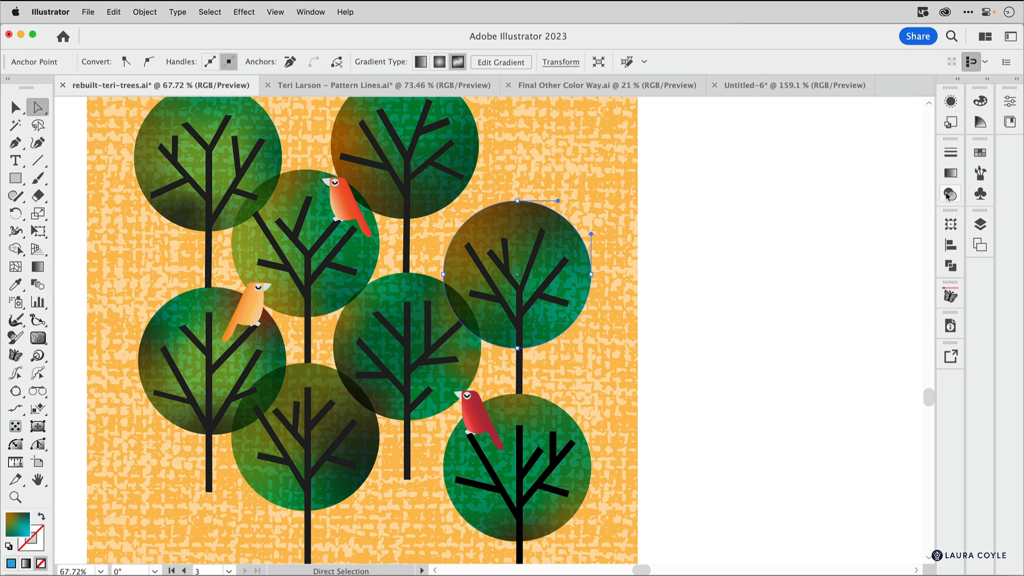
click(950, 194)
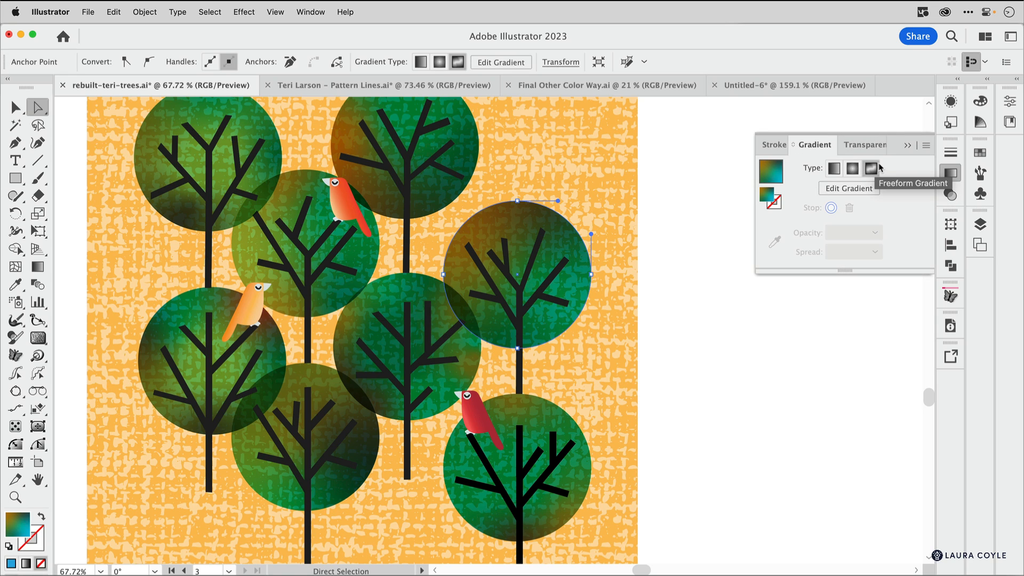
mouse_move(849, 188)
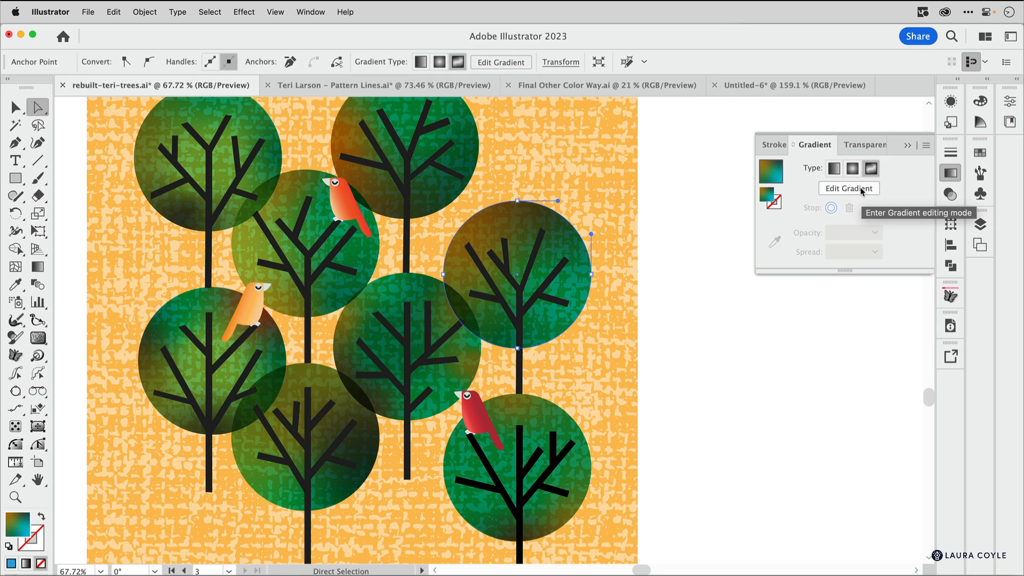
click(849, 188)
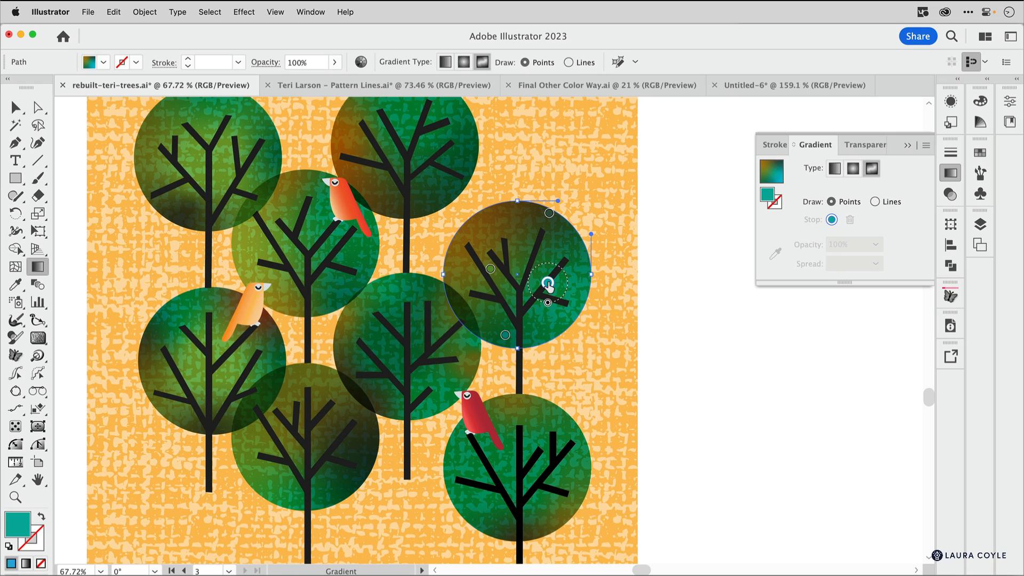
click(547, 283)
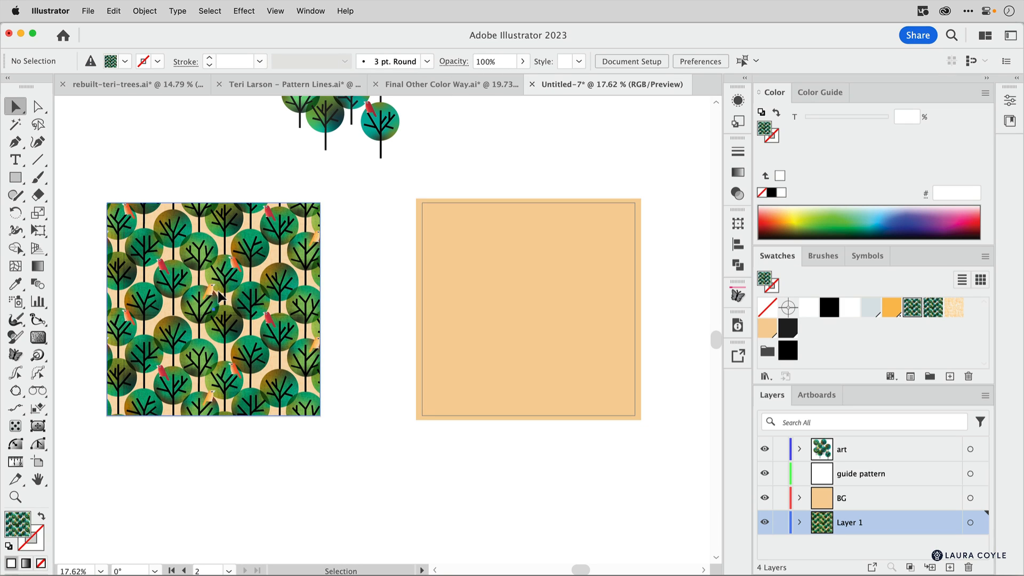
Expand the patterned square into loose tree-and-bird artwork beside the peach square.
click(212, 308)
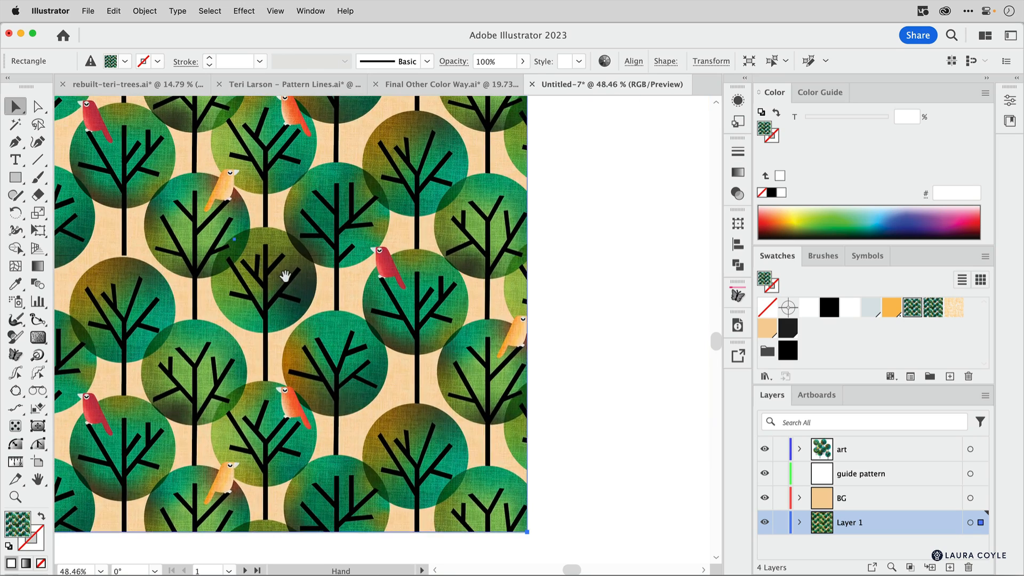
key(cmd+y)
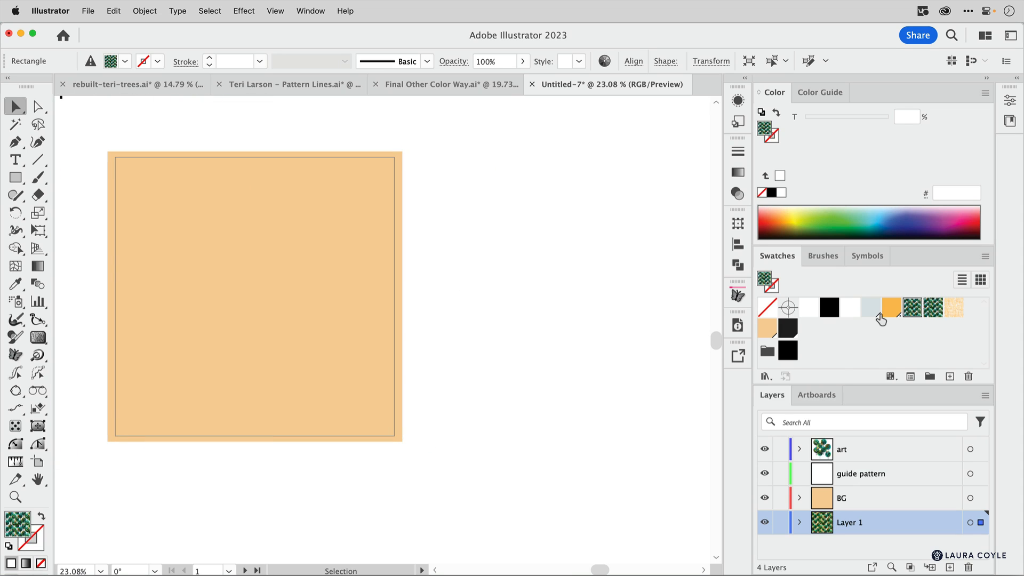
mouse_move(907, 315)
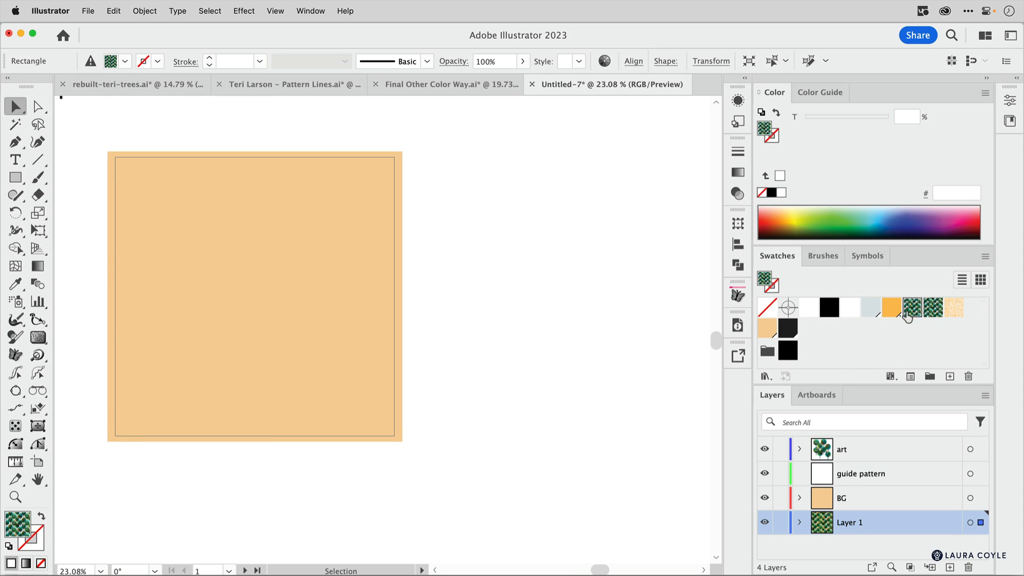
mouse_move(562, 302)
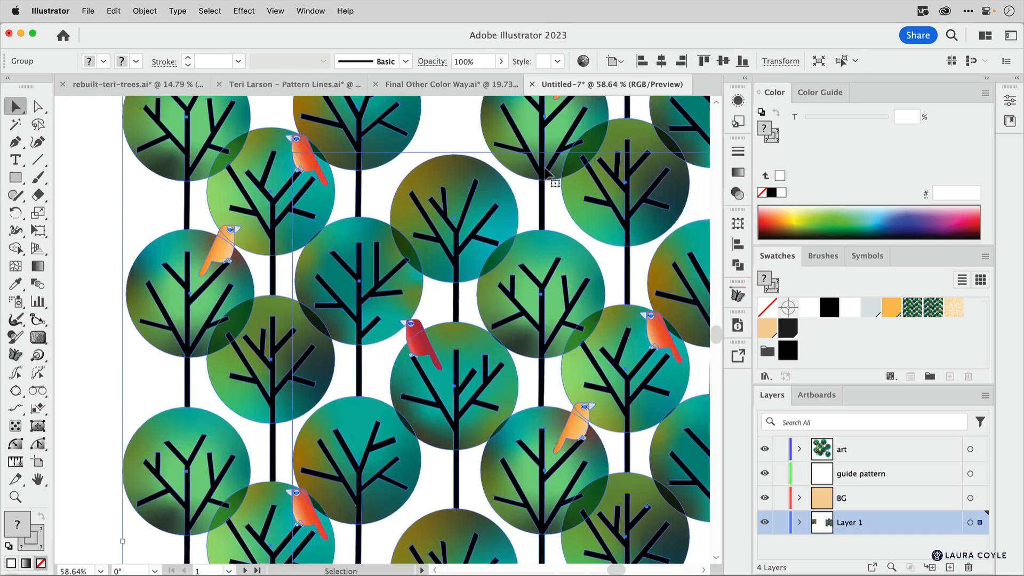
click(38, 107)
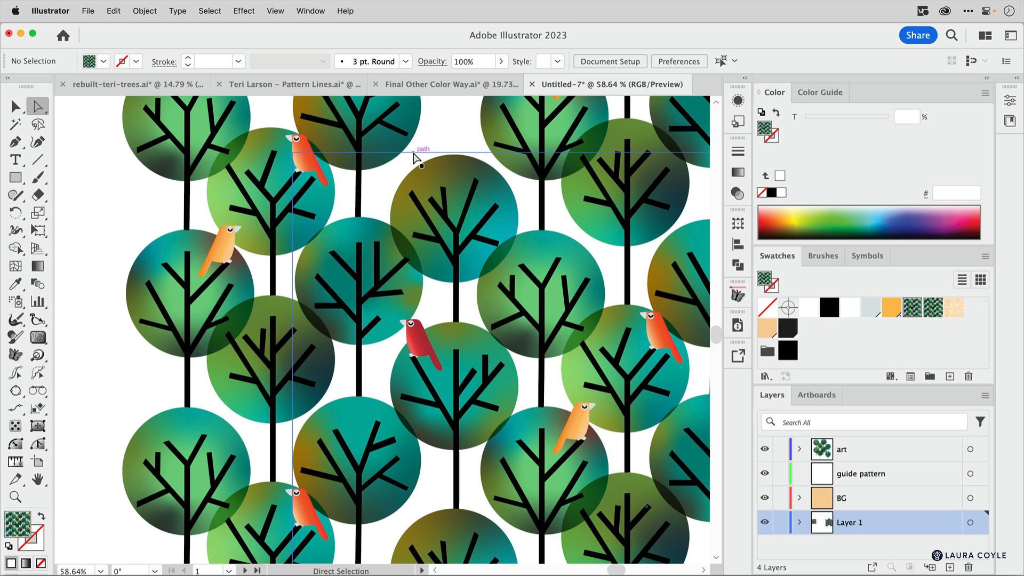
click(293, 152)
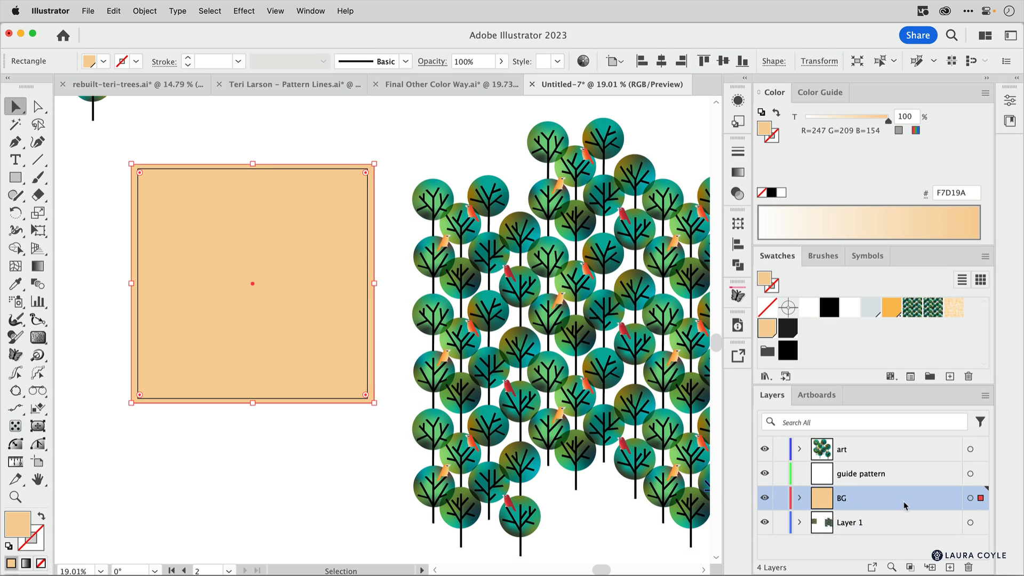
mouse_move(781, 501)
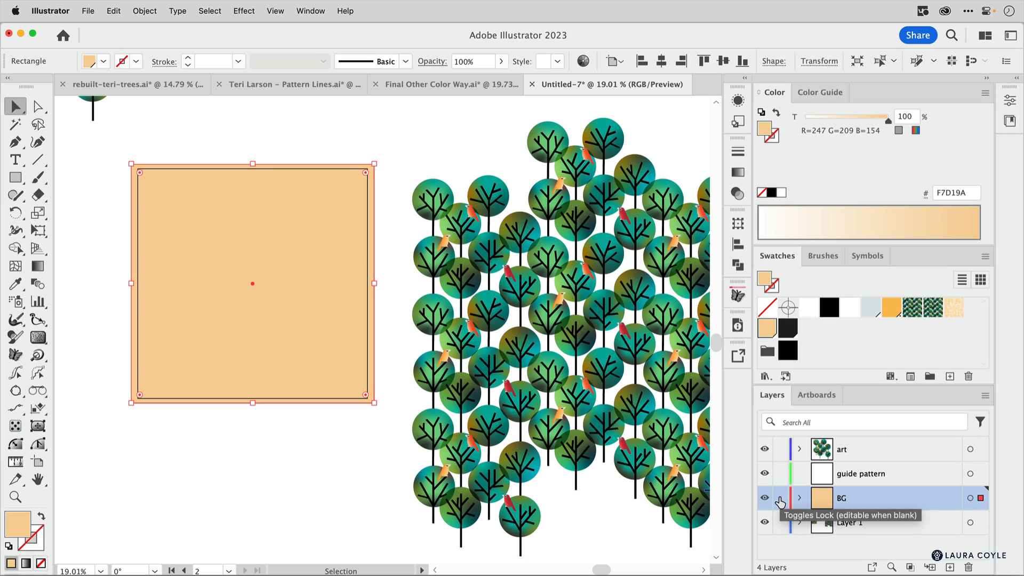
Lock the BG layer, move the tree artwork over the square, and lower its opacity.
click(780, 498)
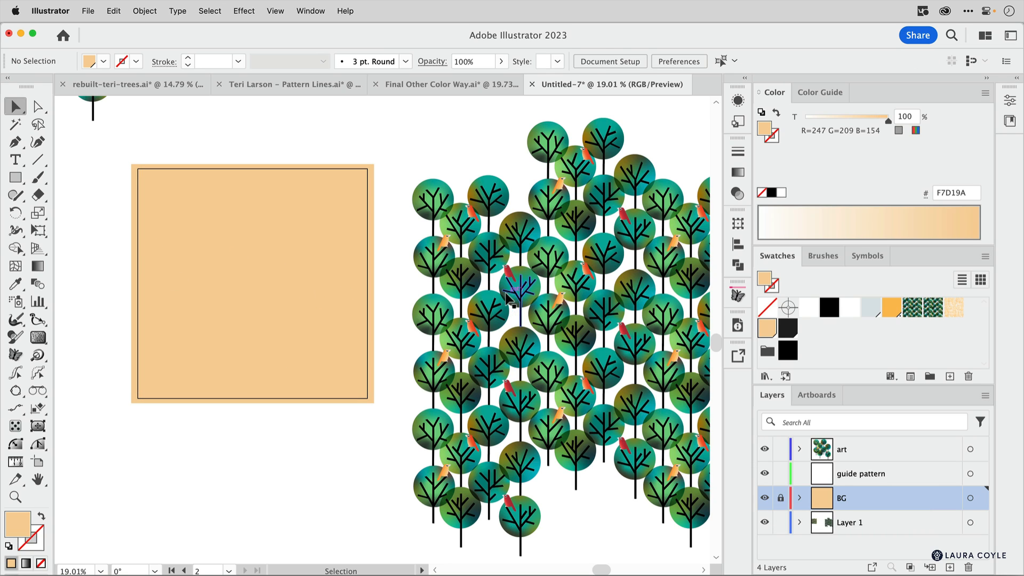
click(522, 294)
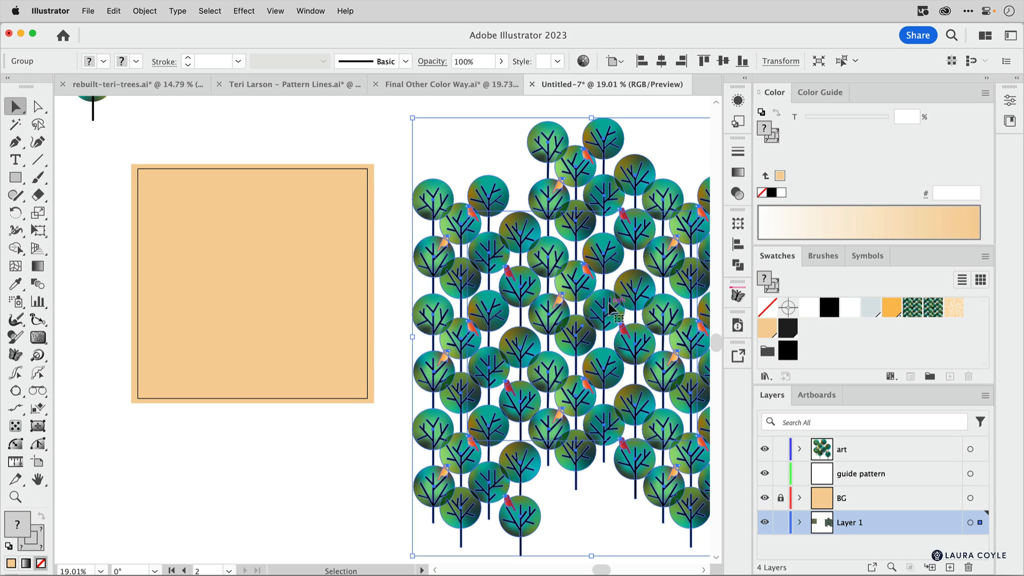
mouse_move(630, 377)
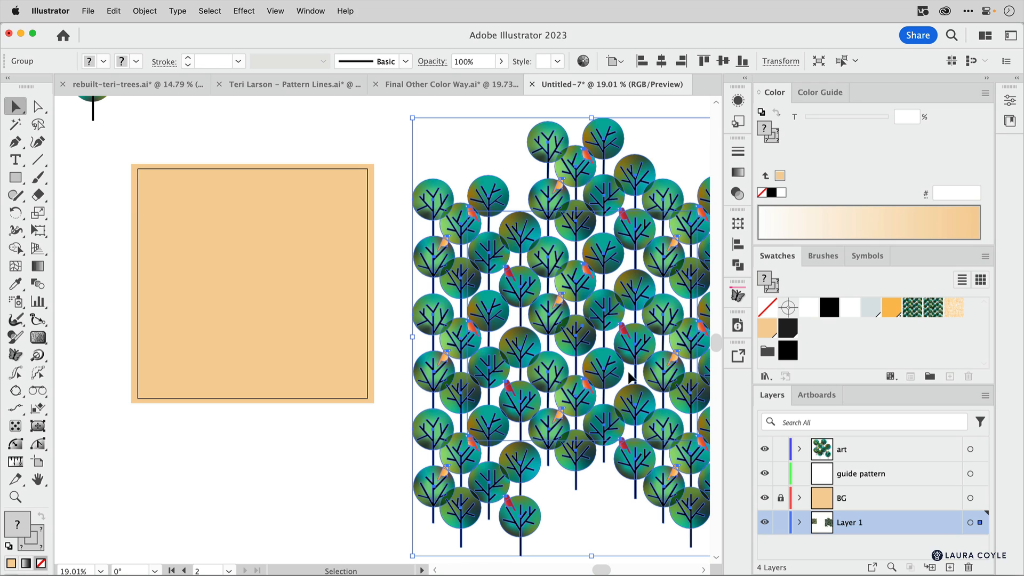
mouse_move(573, 363)
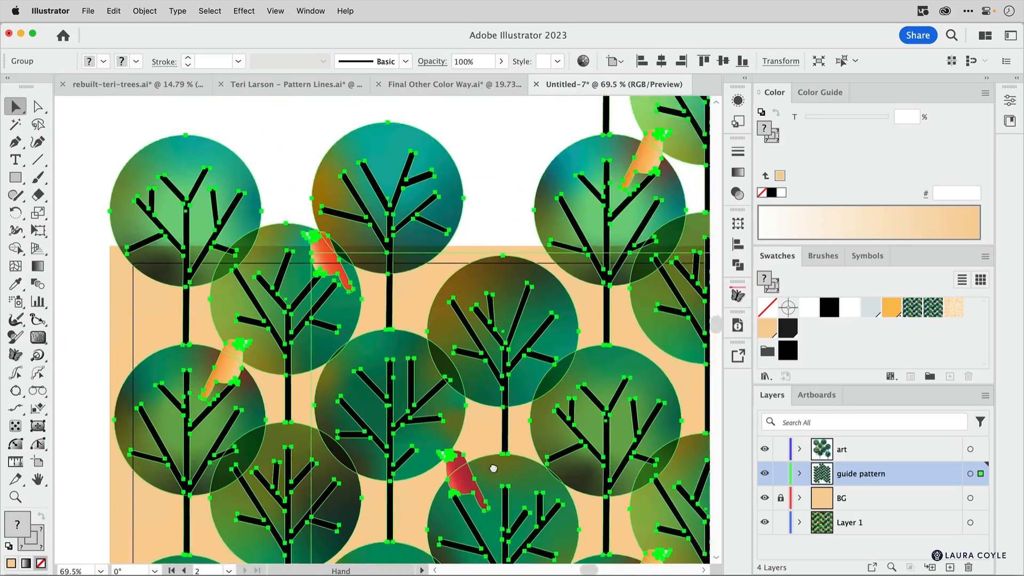
drag(492, 468, 349, 370)
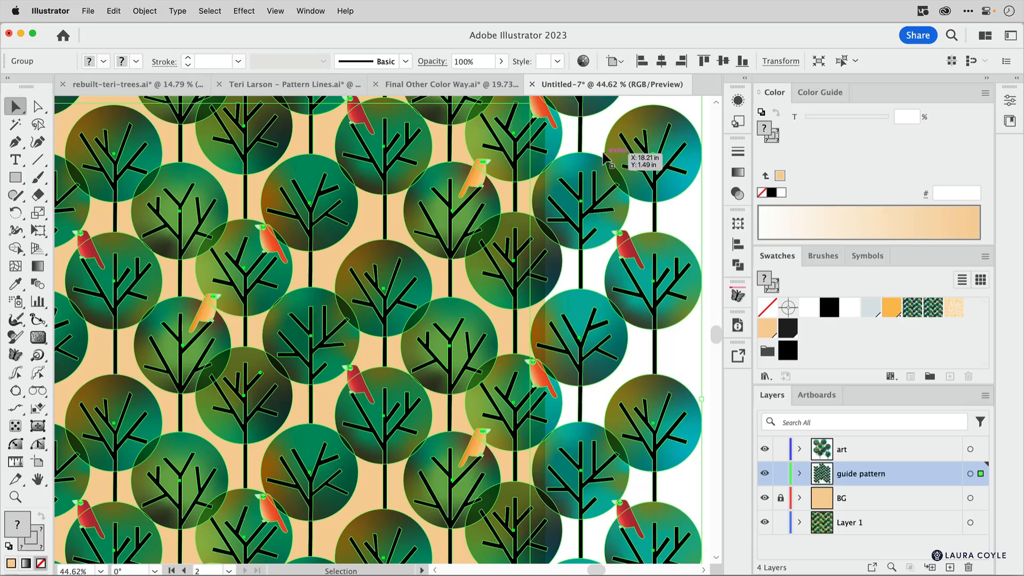
mouse_move(523, 491)
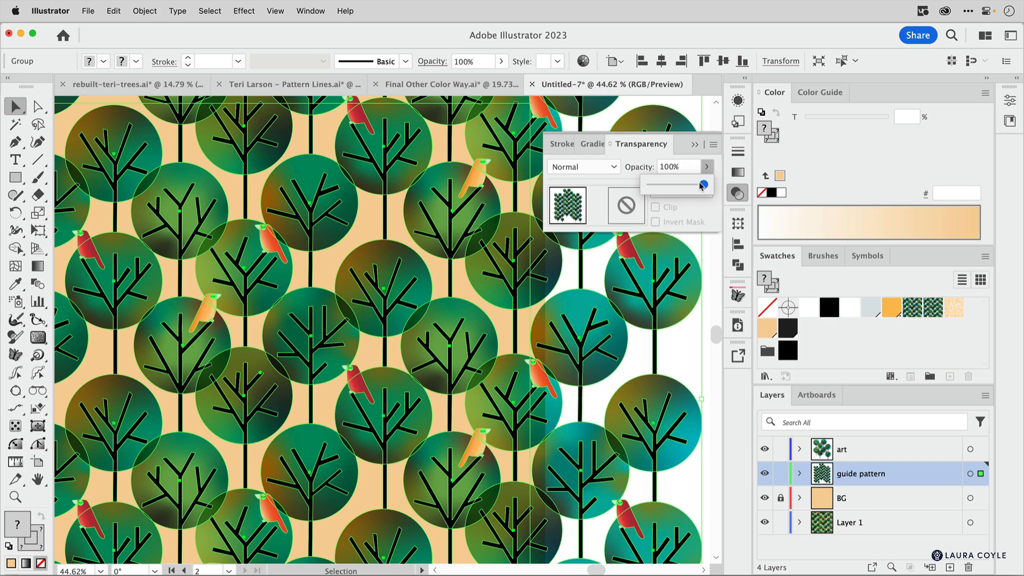
drag(702, 184, 672, 184)
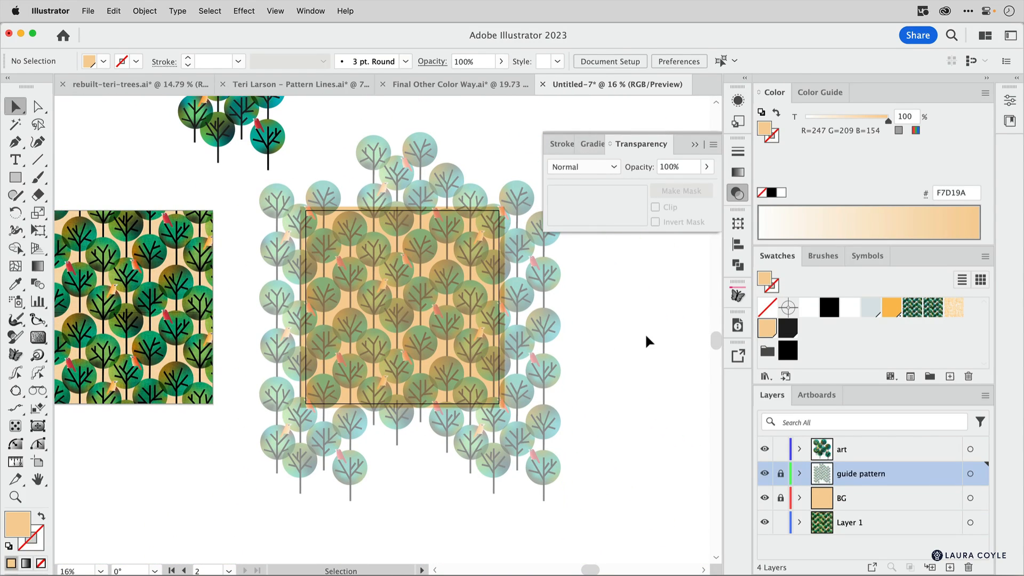
Drag the small tree-and-bird group onto the guide trees at the square's top-left corner.
click(868, 448)
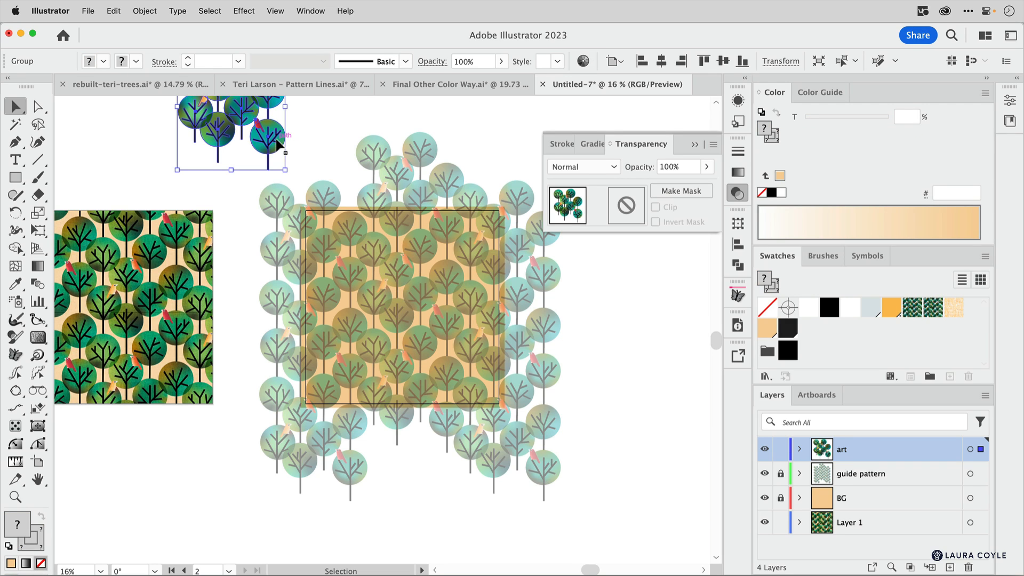
drag(232, 134, 369, 284)
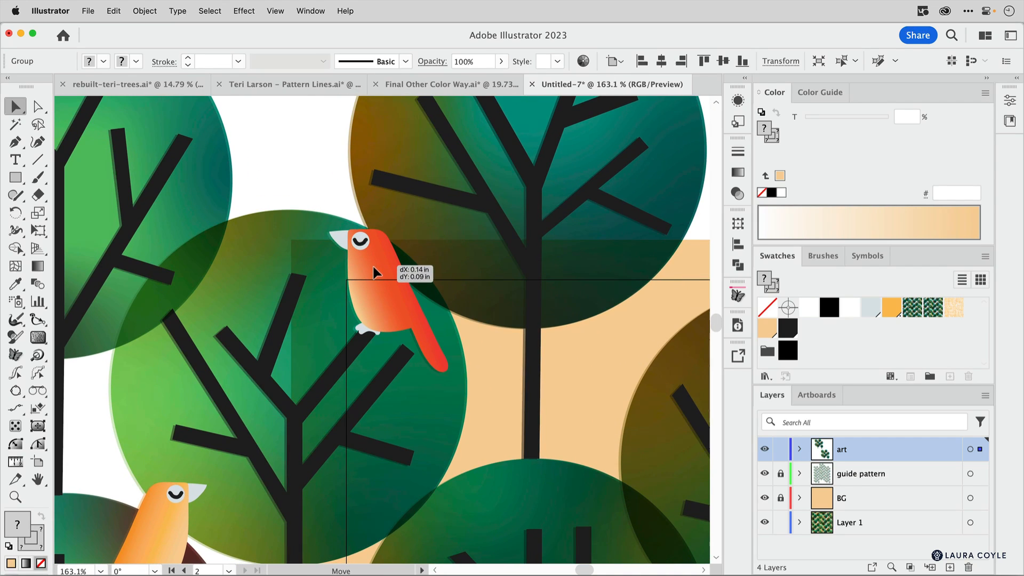
drag(376, 294, 372, 274)
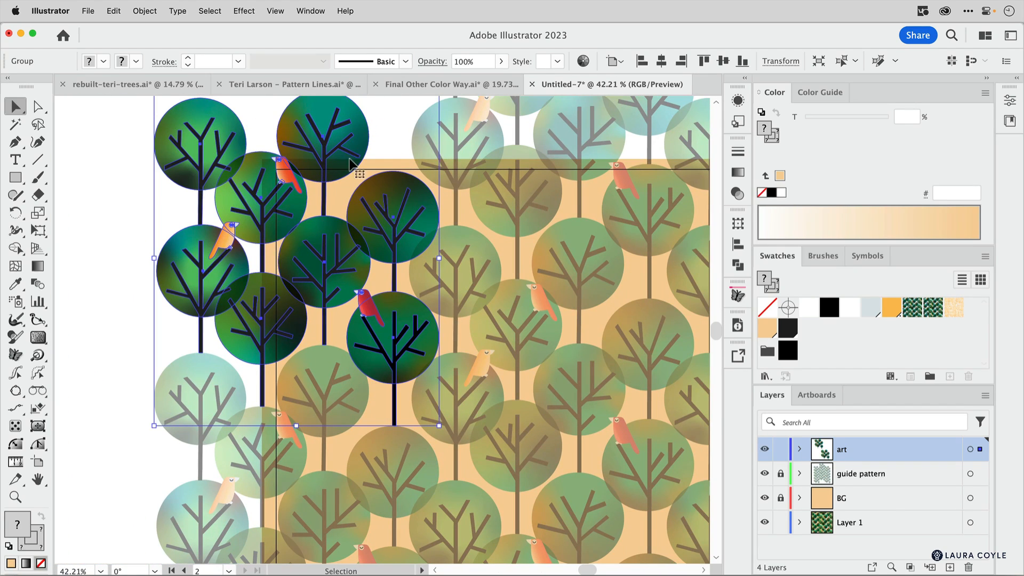
mouse_move(255, 201)
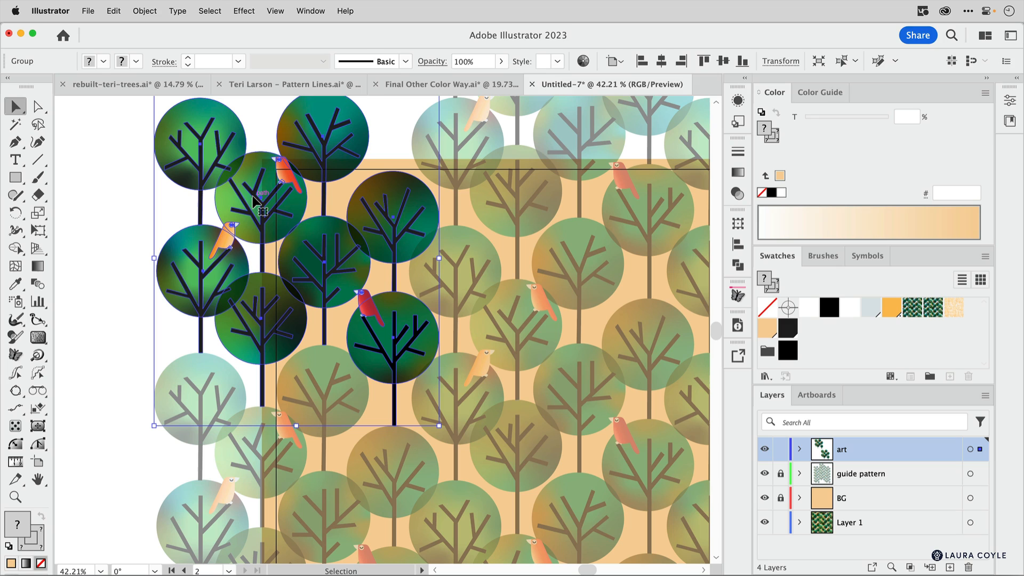
Set Keyboard Increment to 16 in General preferences via Cmd+K.
key(cmd+k)
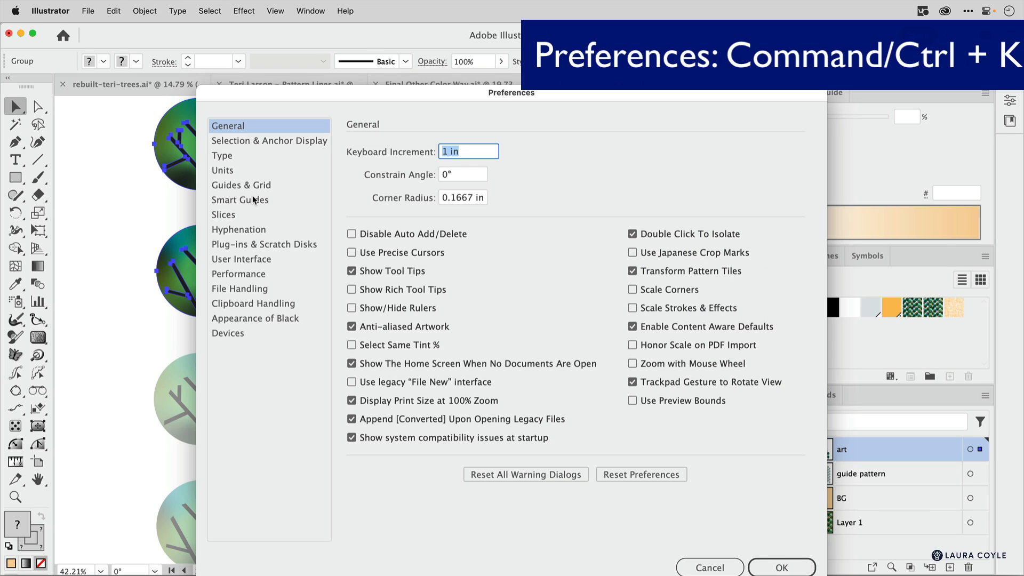
mouse_move(474, 167)
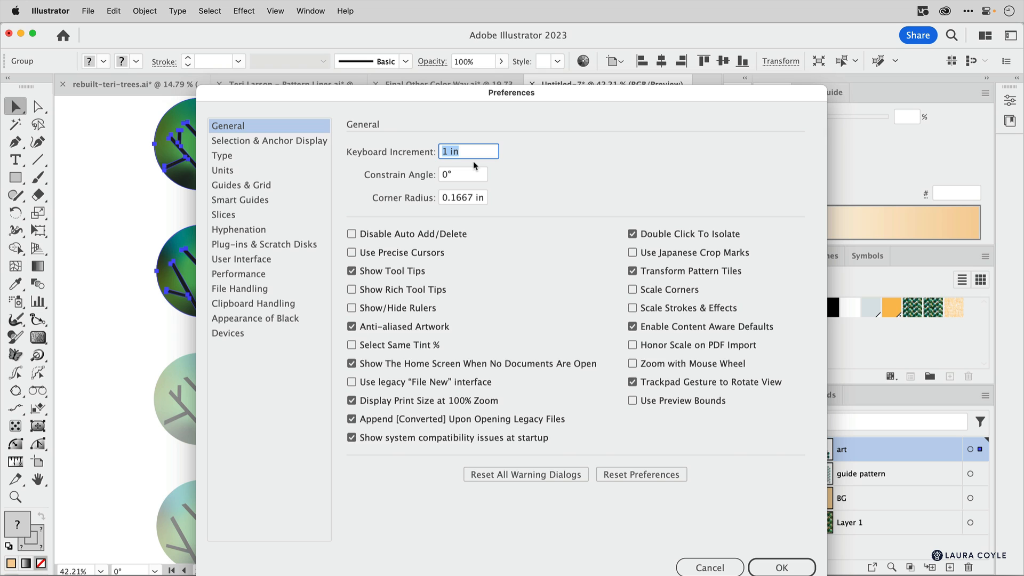
text(16)
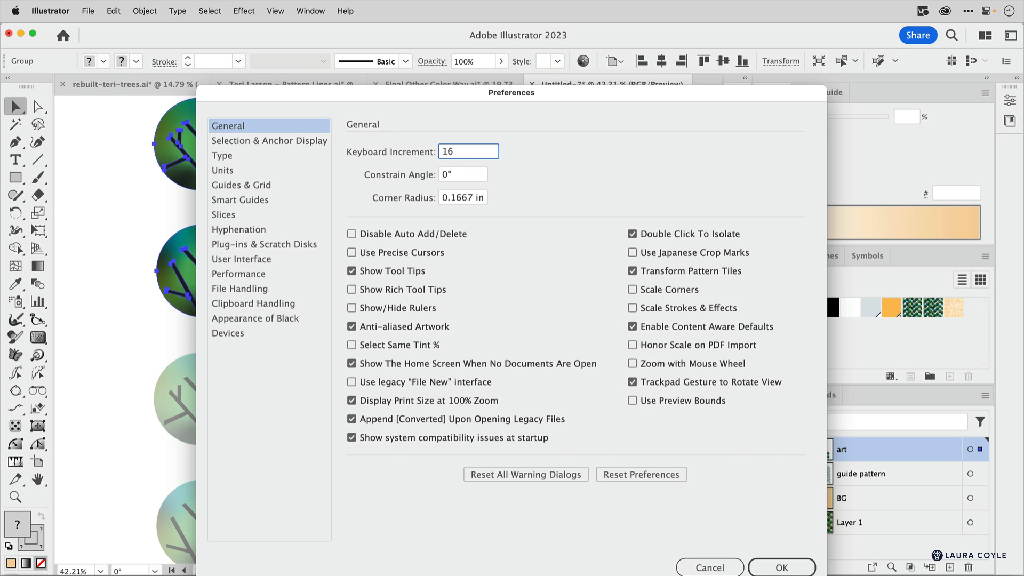
click(780, 567)
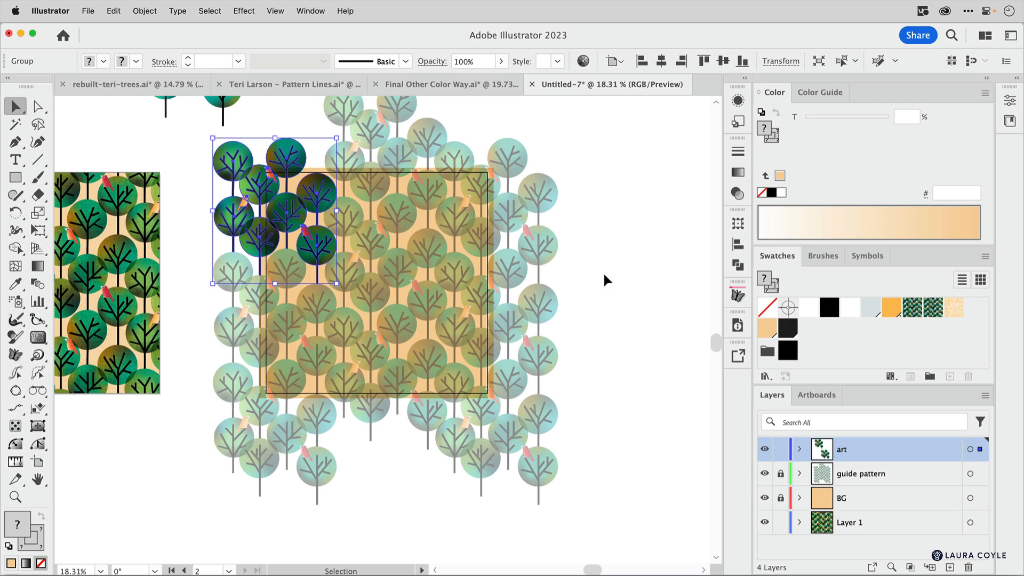
mouse_move(607, 419)
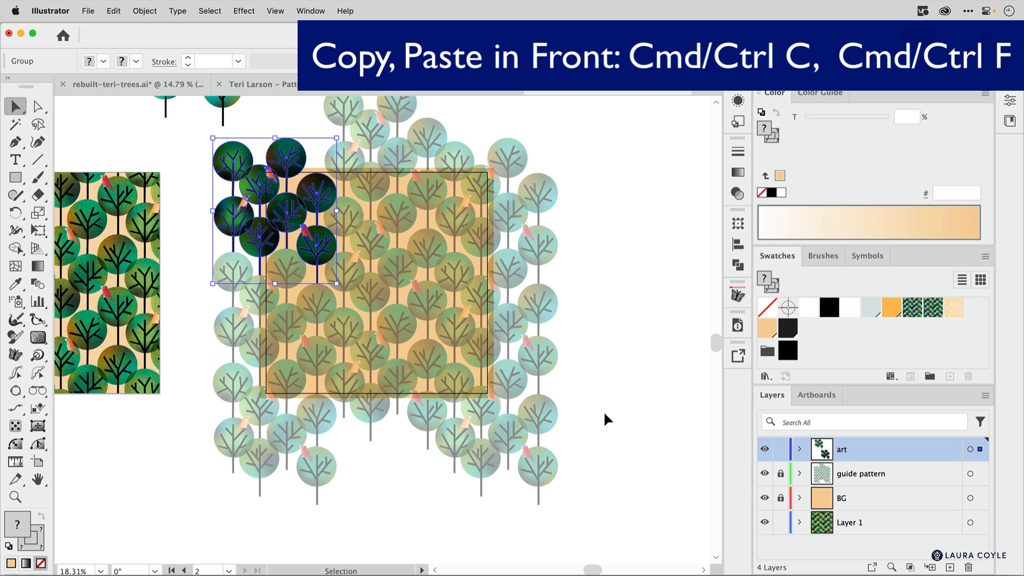
Place tree group copies along the left edge and in the tile's top-right corner.
drag(274, 212, 274, 430)
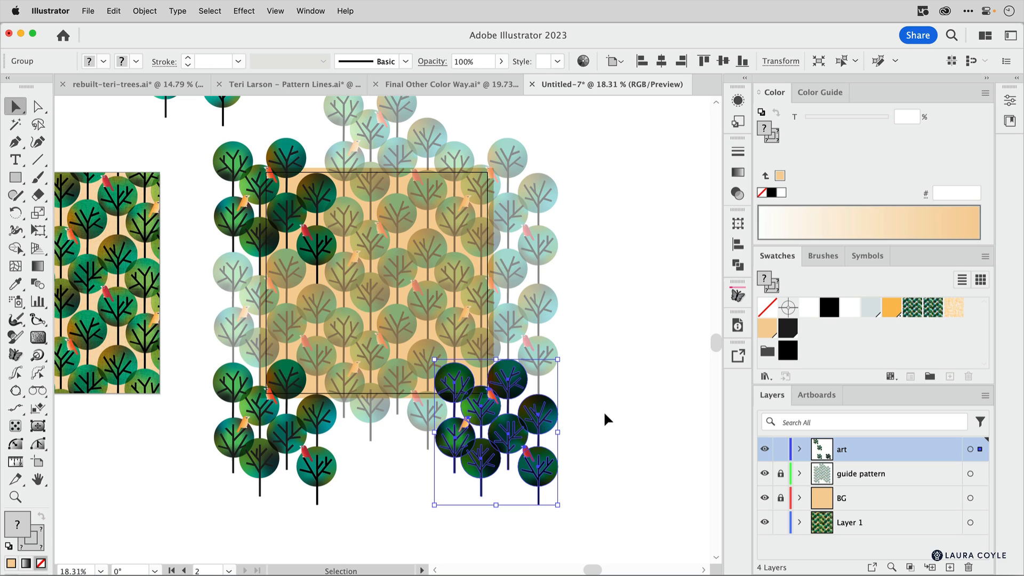
drag(494, 431, 495, 209)
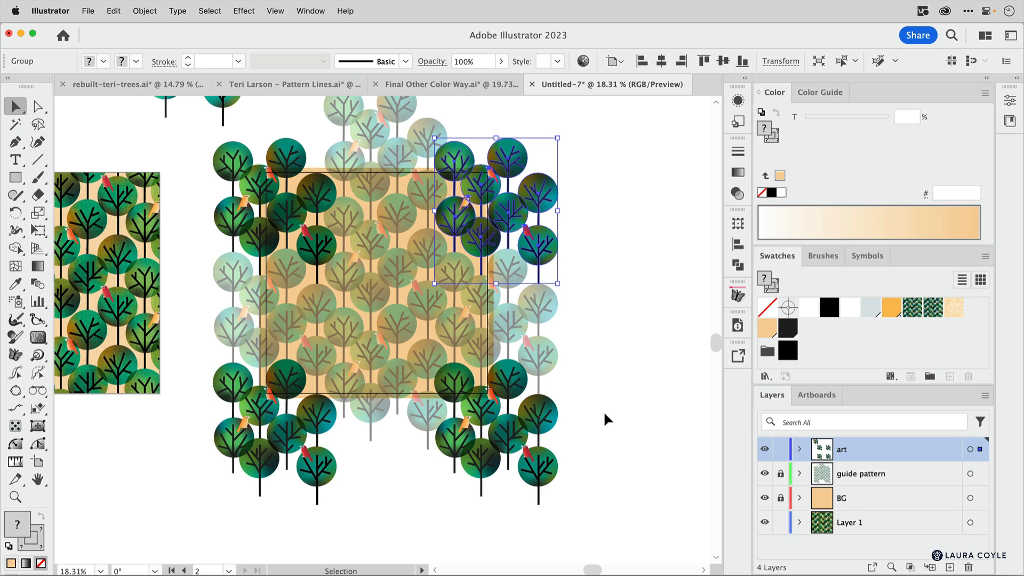
click(607, 418)
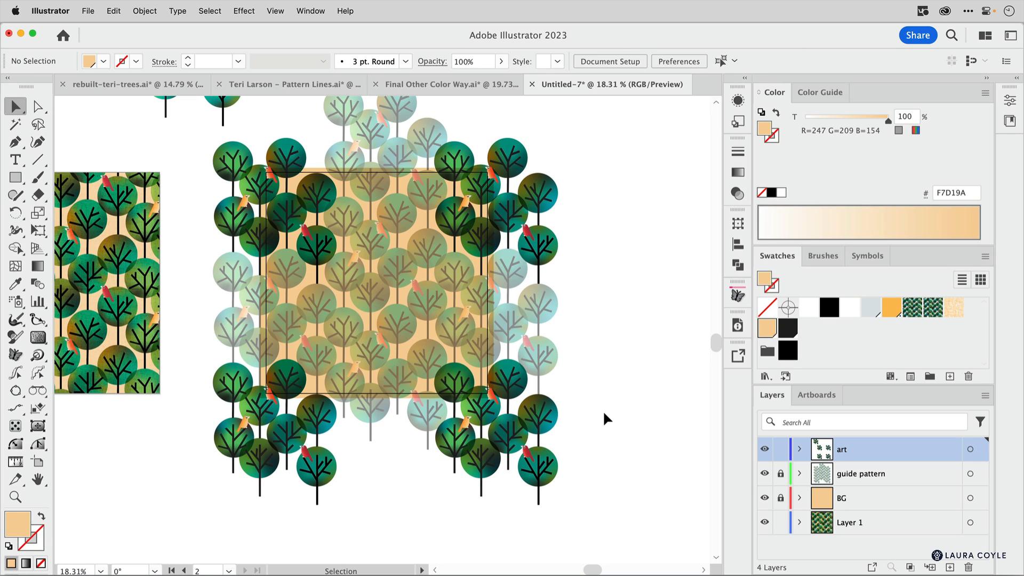
mouse_move(556, 332)
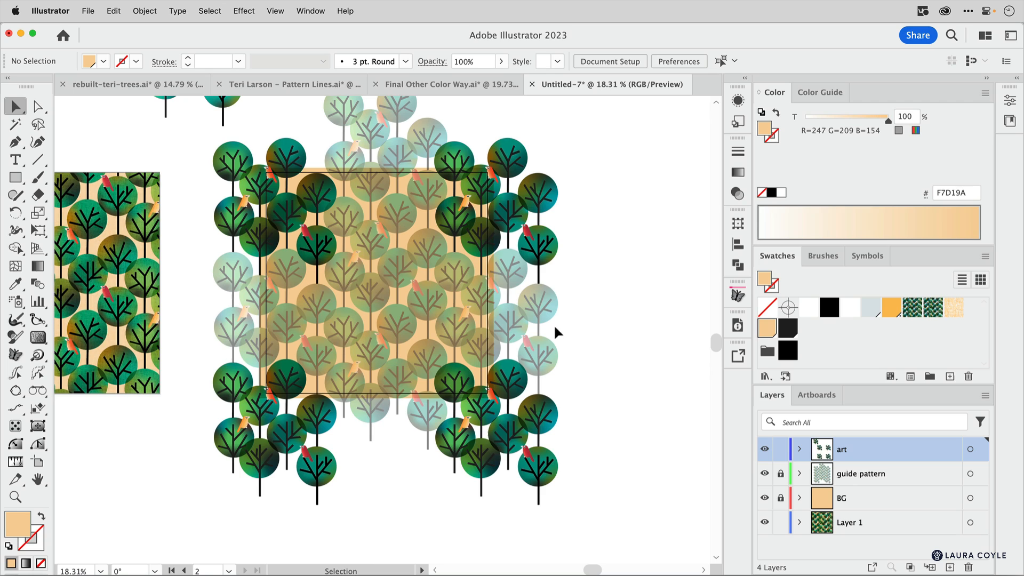
click(495, 242)
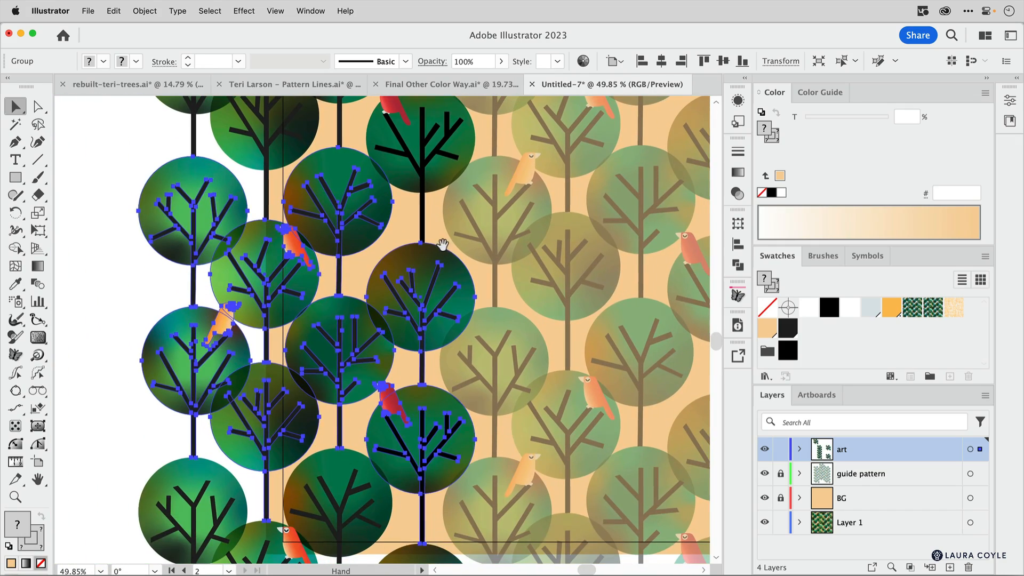
Move a tree group from the tile's top edge to the bottom centre, then deselect.
click(419, 423)
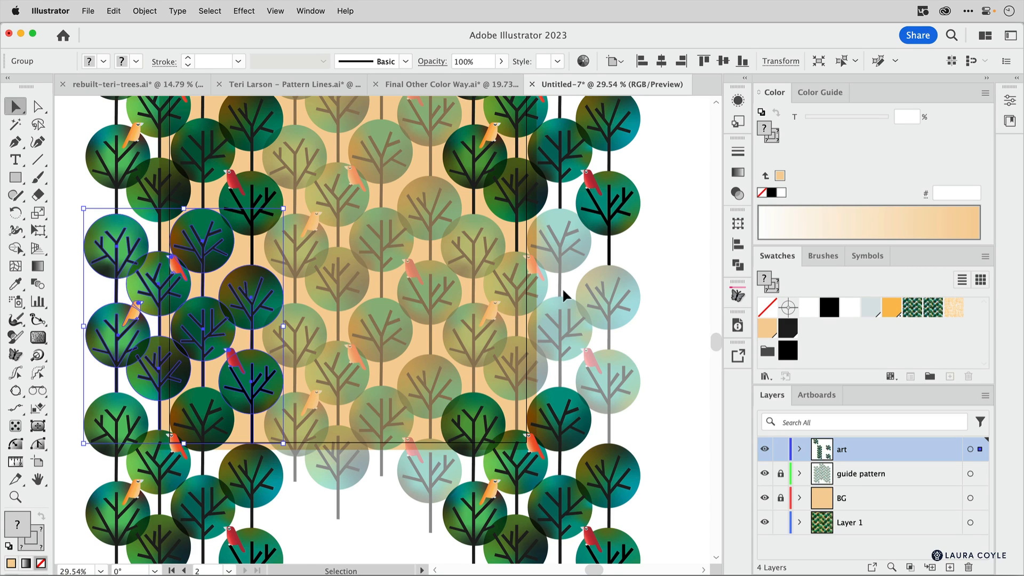
mouse_move(777, 331)
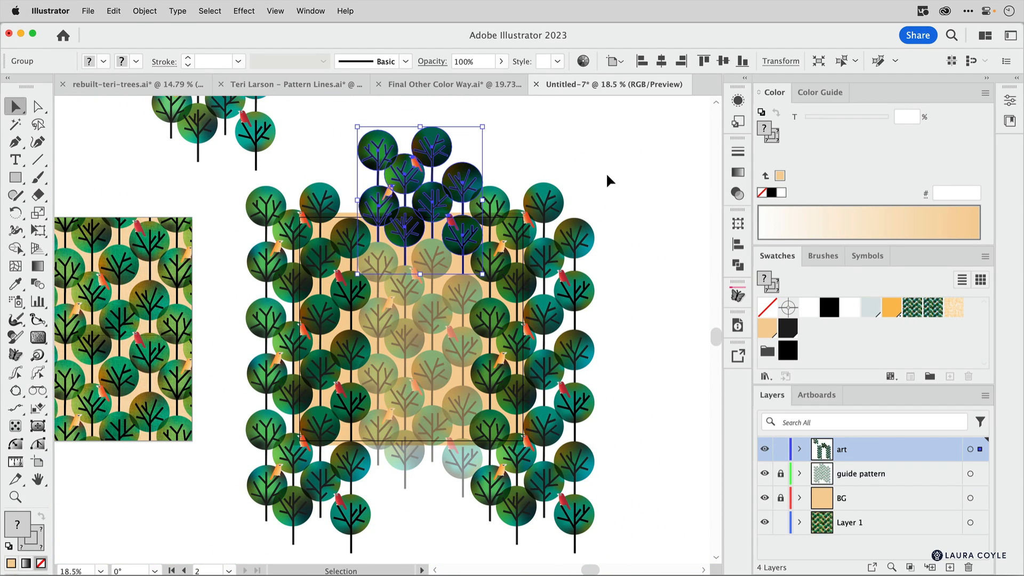
drag(419, 196, 419, 422)
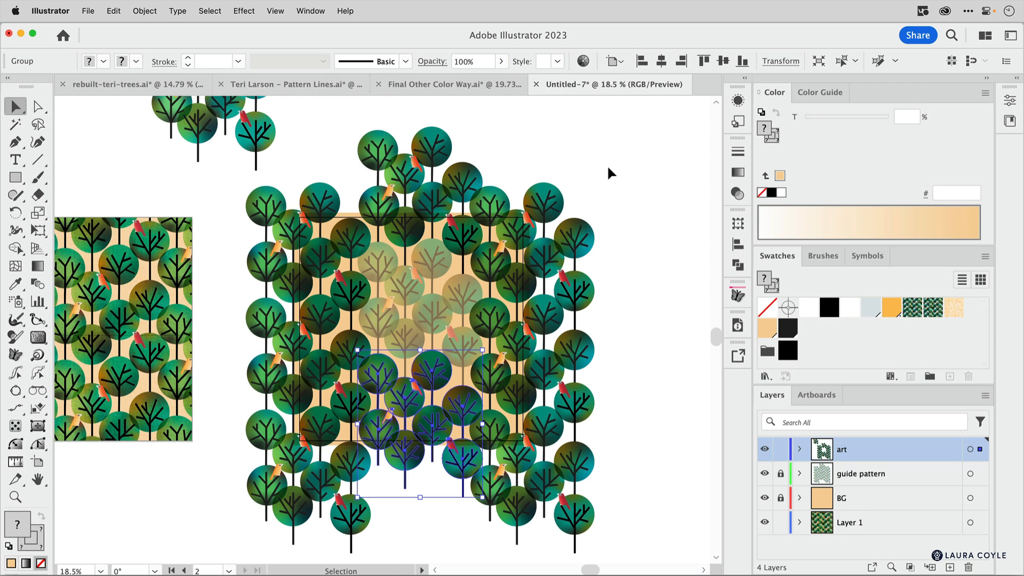
click(497, 301)
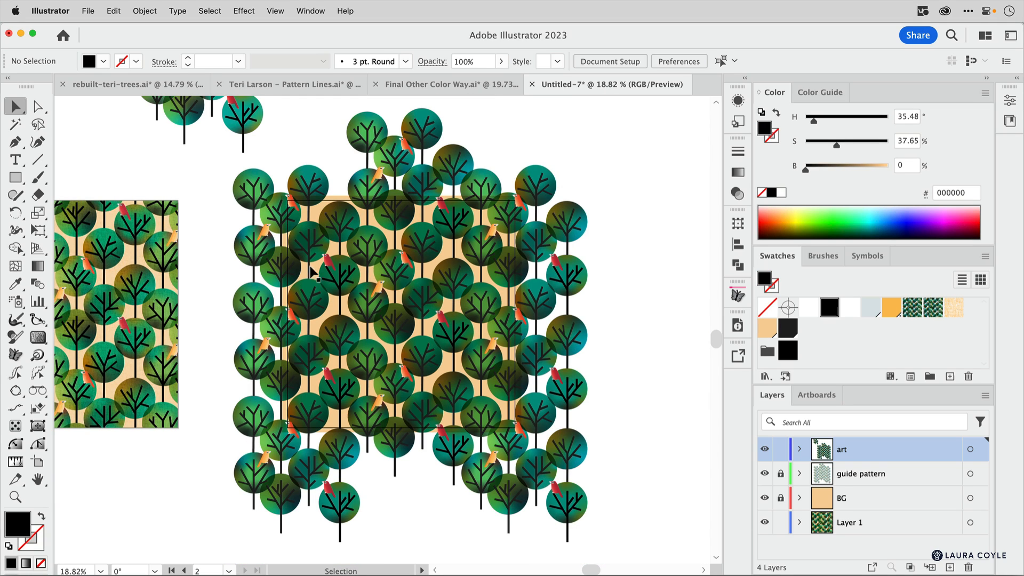
Select the tree group along the tile edge to line its trunk up with the treetop.
click(255, 424)
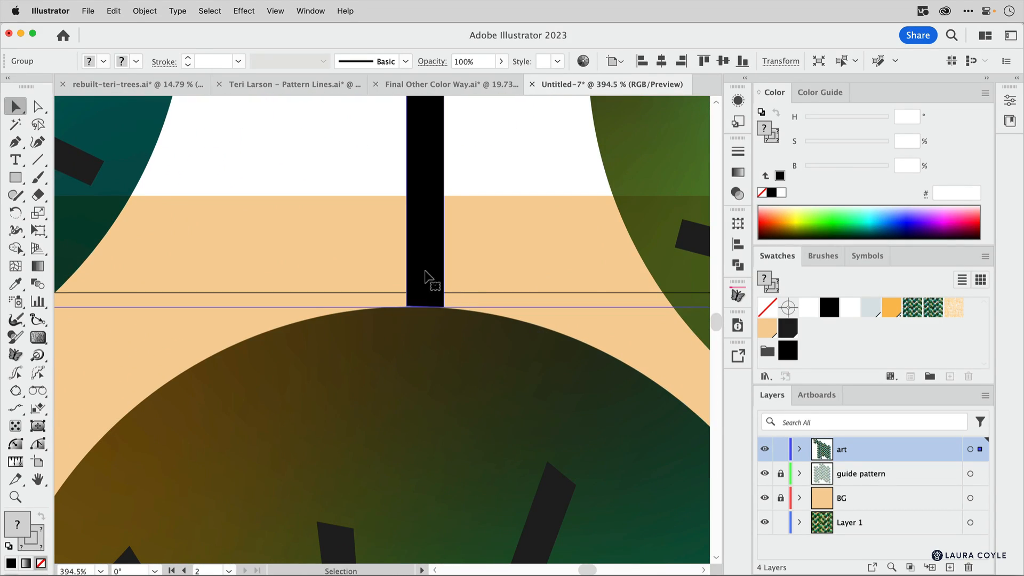
mouse_move(545, 235)
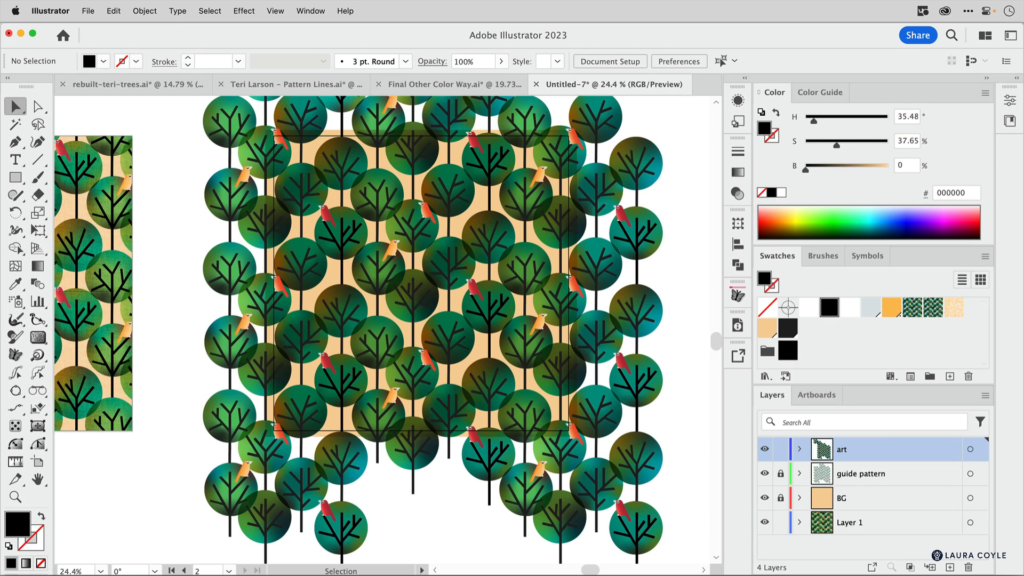
mouse_move(765, 482)
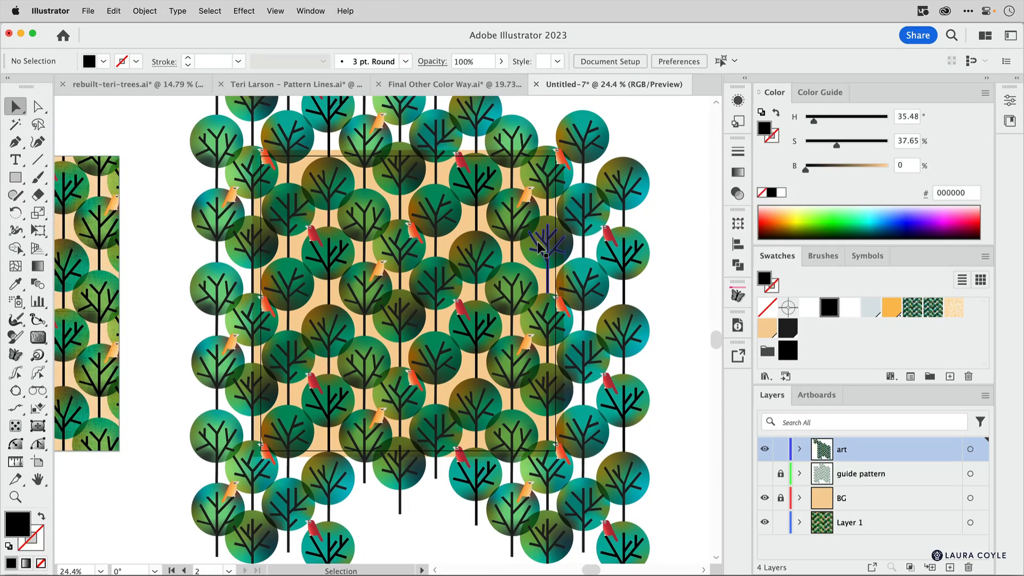
mouse_move(544, 247)
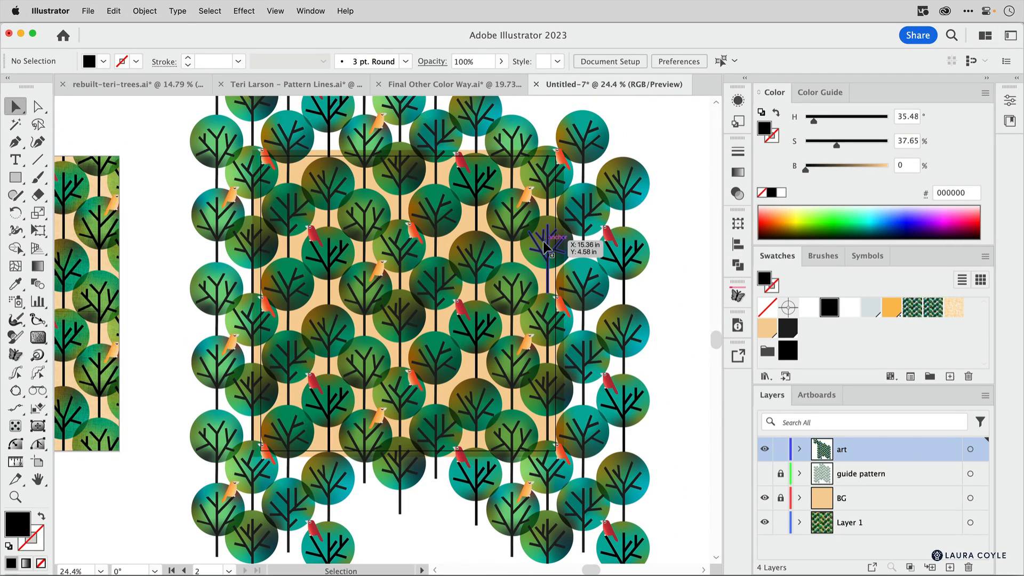
Draw a 16 x 16 in square aligned over the tile and fill it with the linen swatch.
click(16, 177)
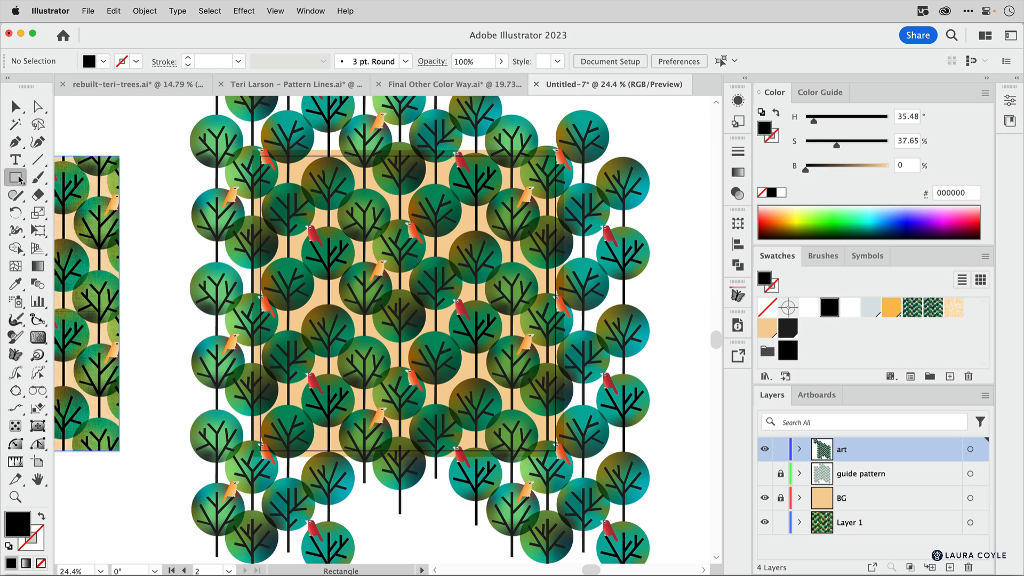
click(167, 241)
text(1)
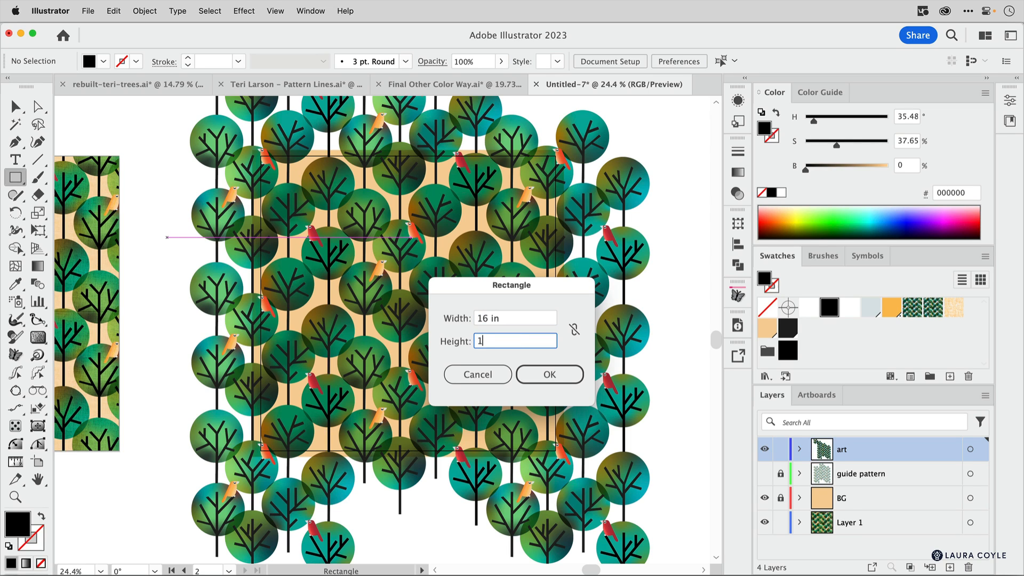
click(549, 374)
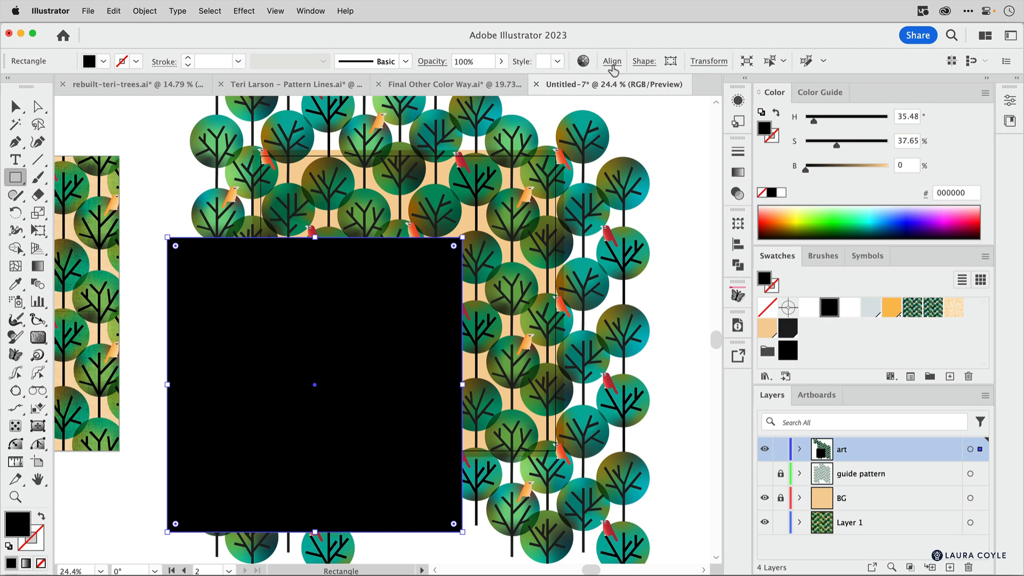
click(611, 61)
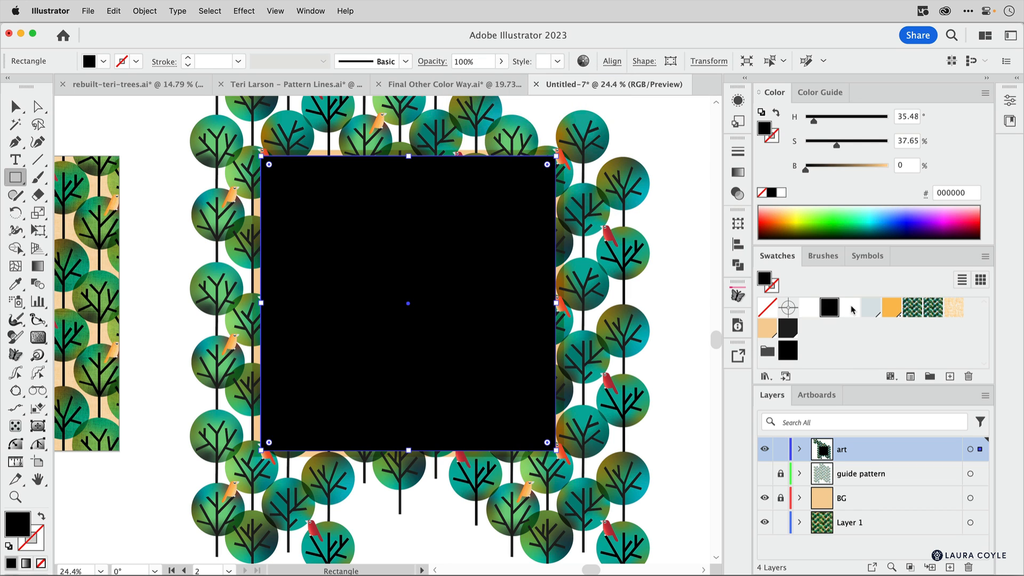
click(849, 307)
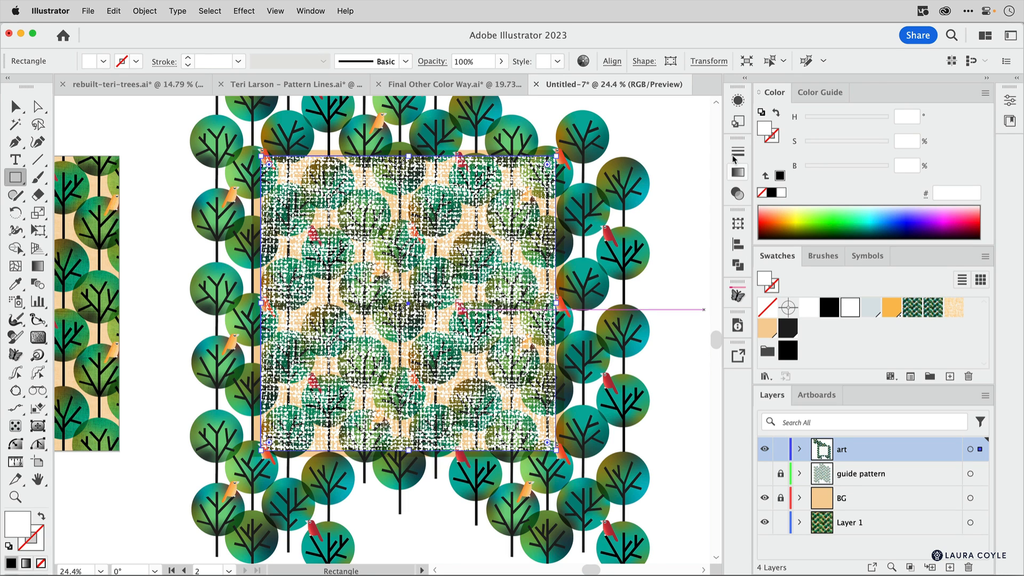
click(737, 100)
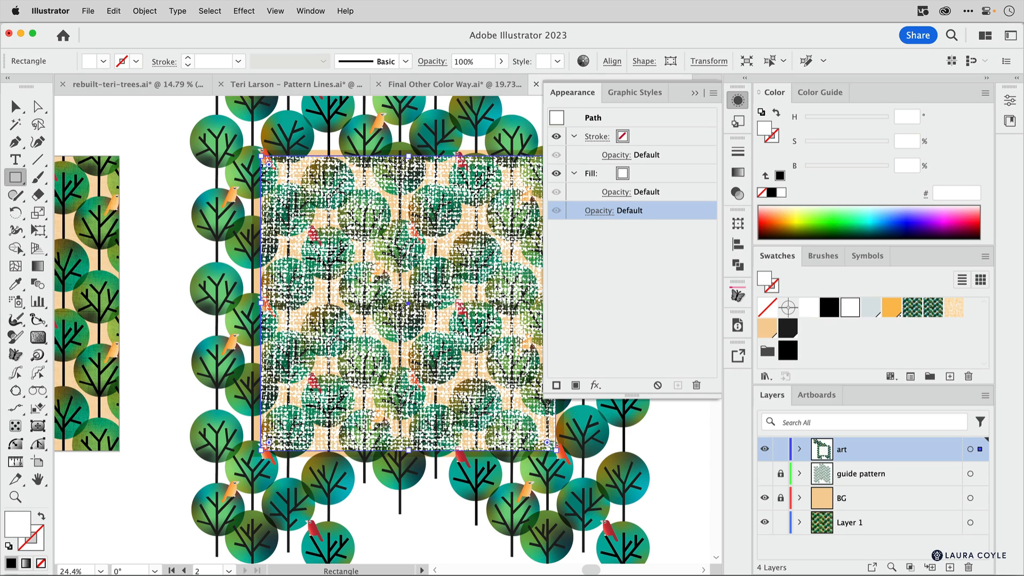
Add a Transform effect scaling only the linen pattern to 25%, leaving the square unscaled.
click(590, 173)
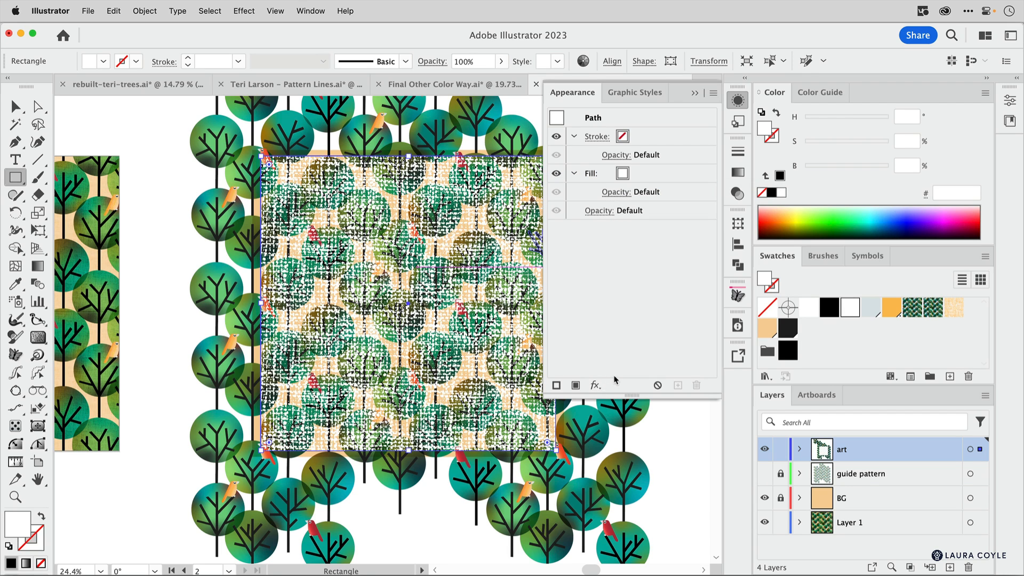
click(595, 385)
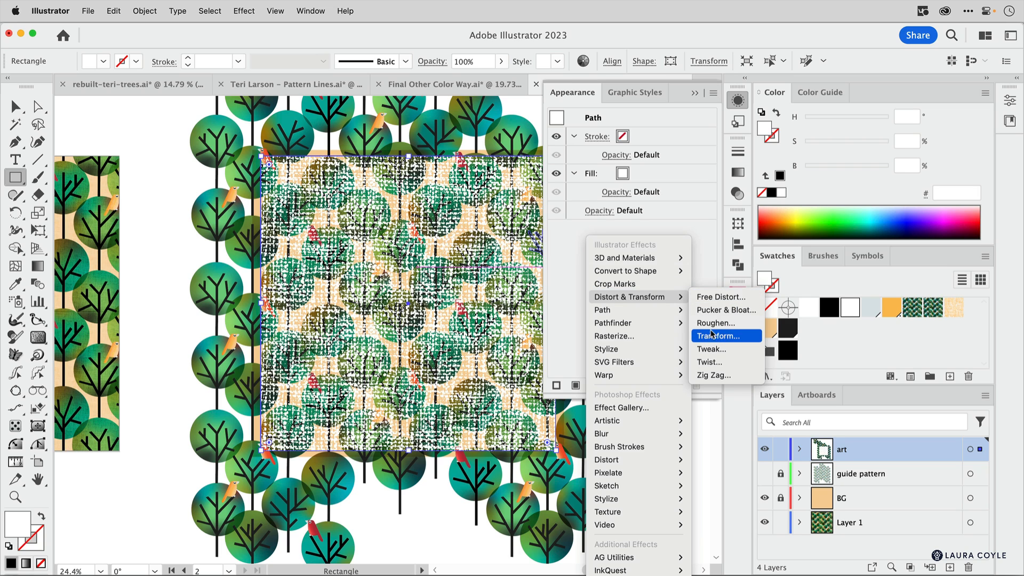
click(719, 335)
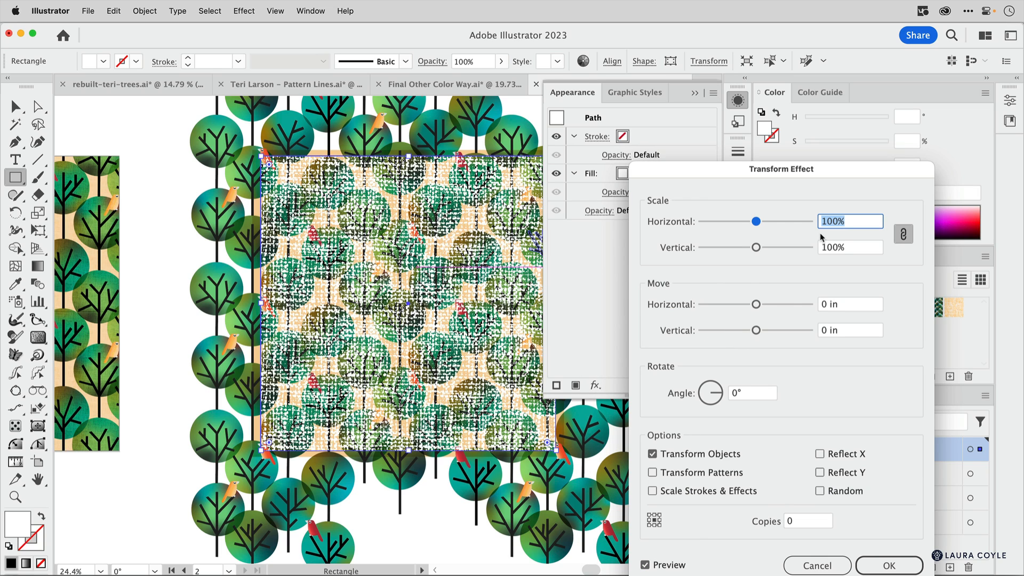
text(25%)
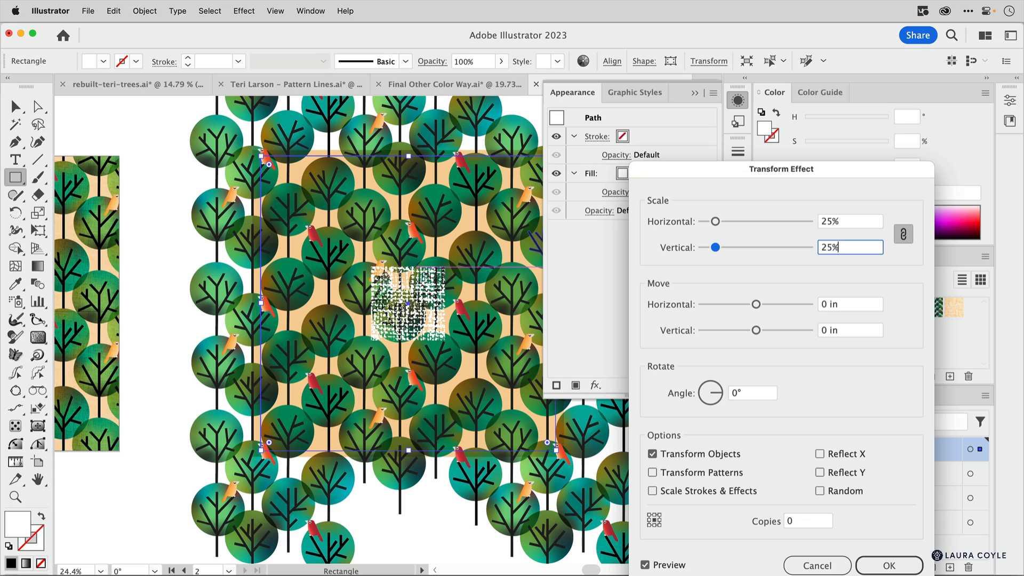
mouse_move(529, 315)
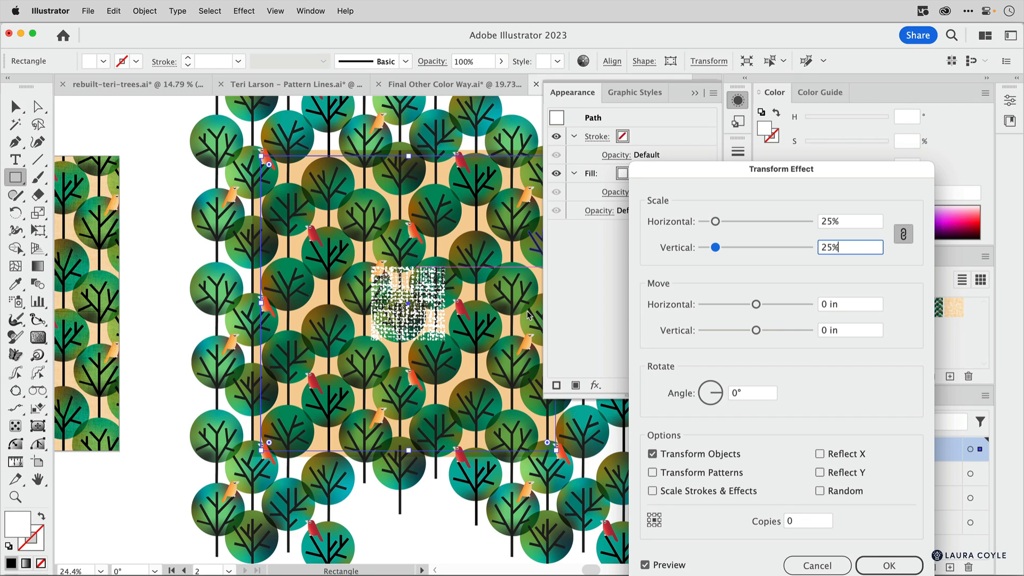
mouse_move(724, 466)
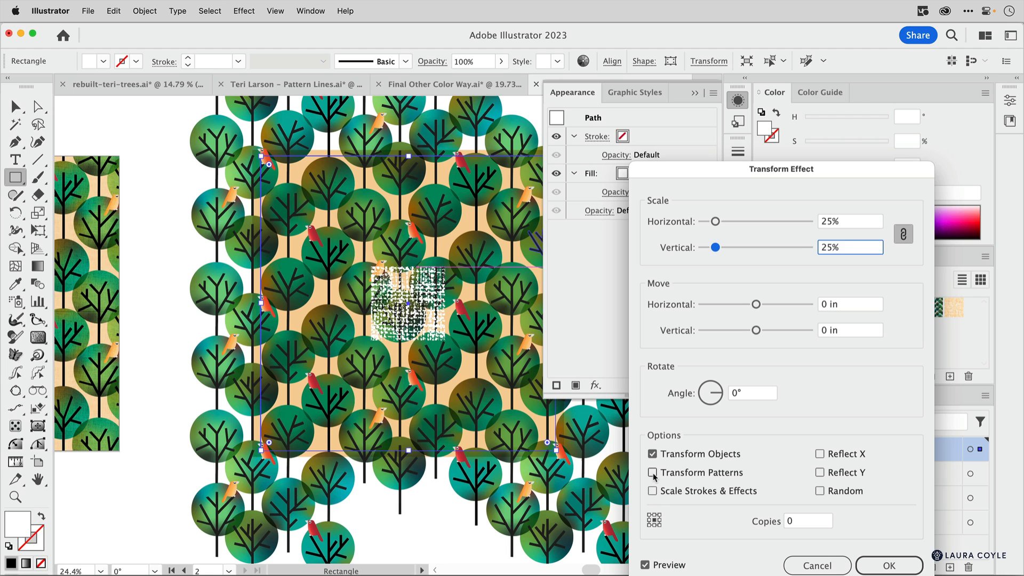
click(652, 472)
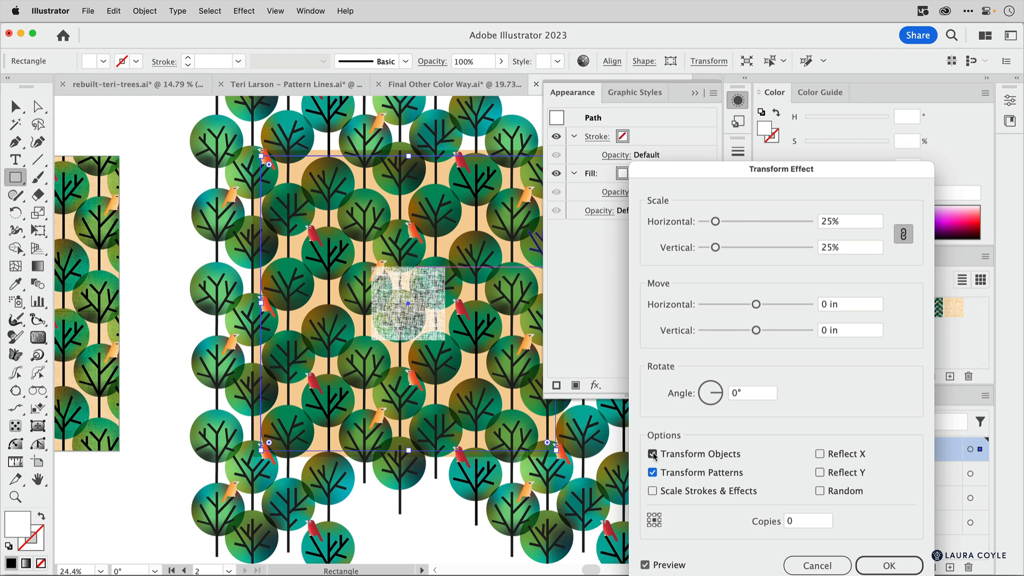
click(652, 454)
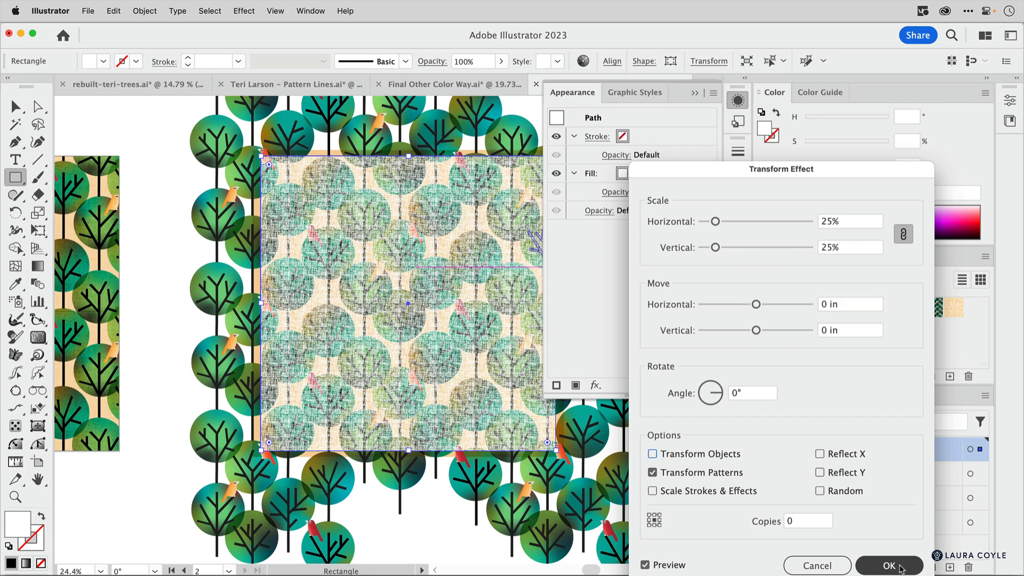
click(889, 565)
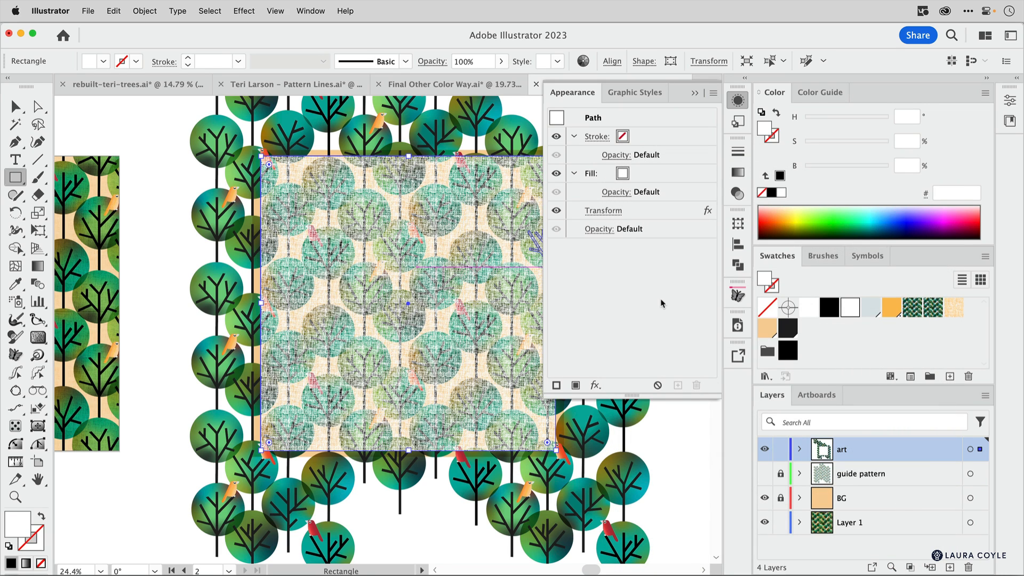
Set the texture square's blend mode to Overlay with 30% opacity.
click(597, 228)
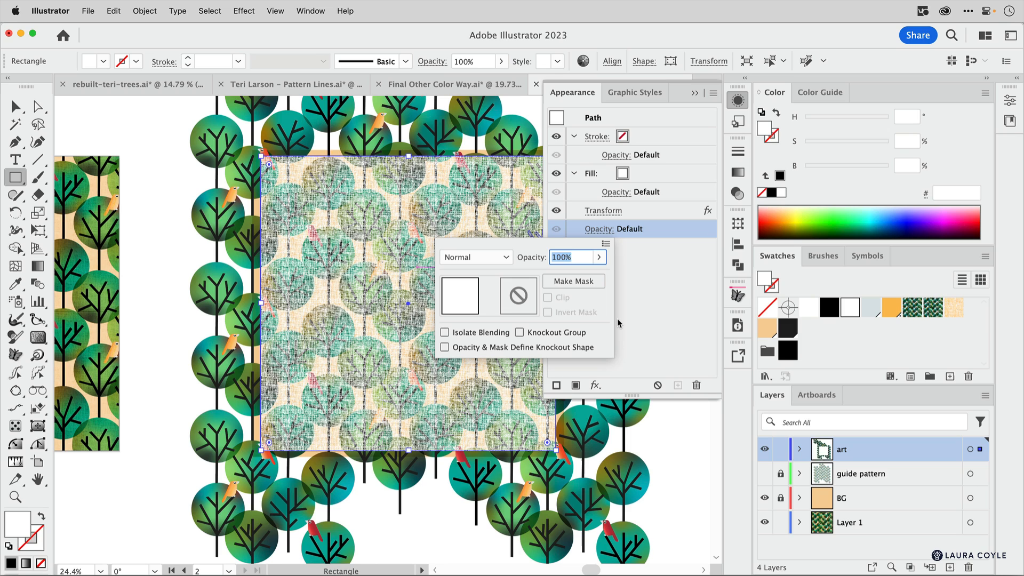
click(476, 256)
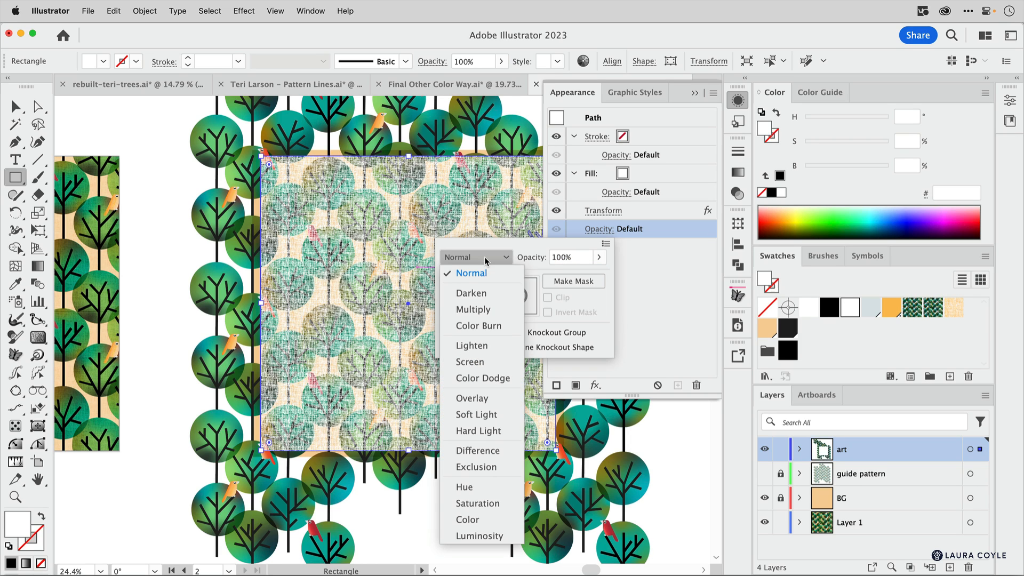
mouse_move(472, 398)
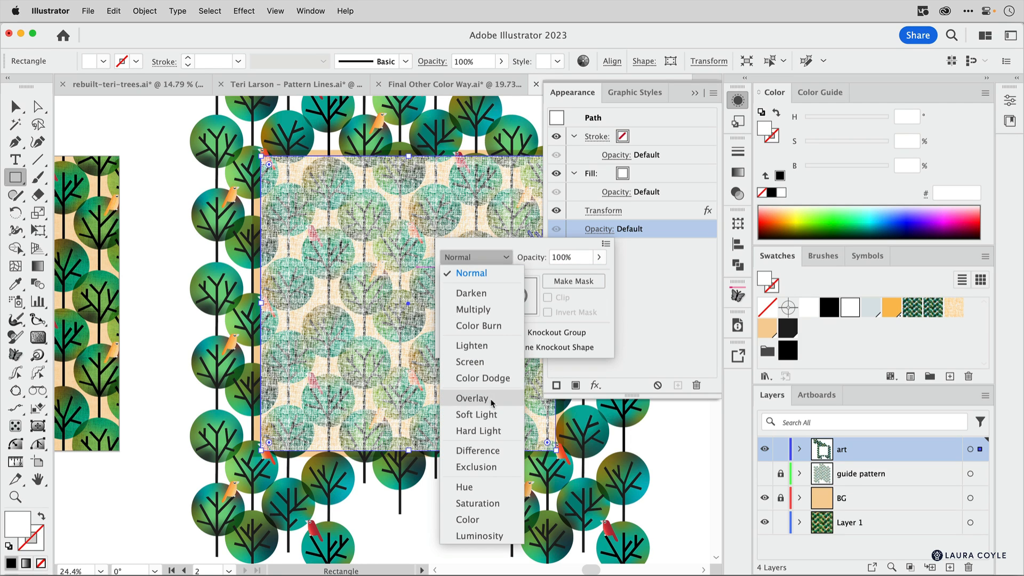
click(471, 398)
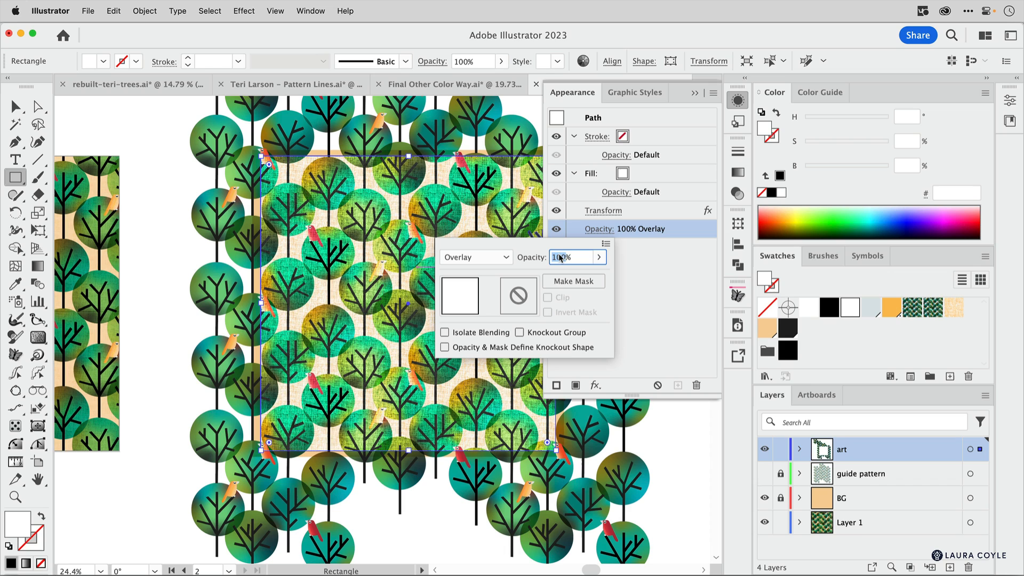
text(30)
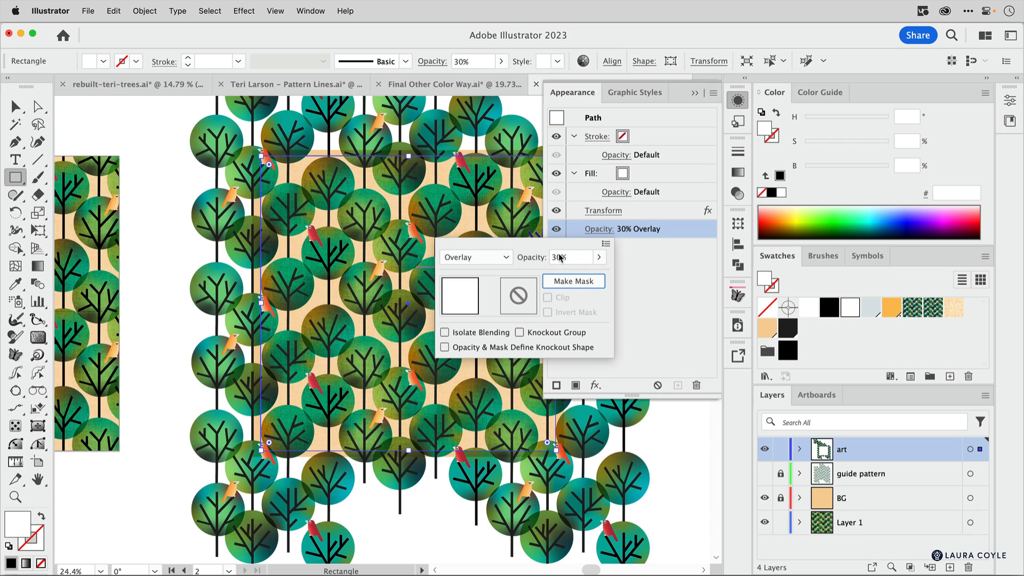
click(674, 305)
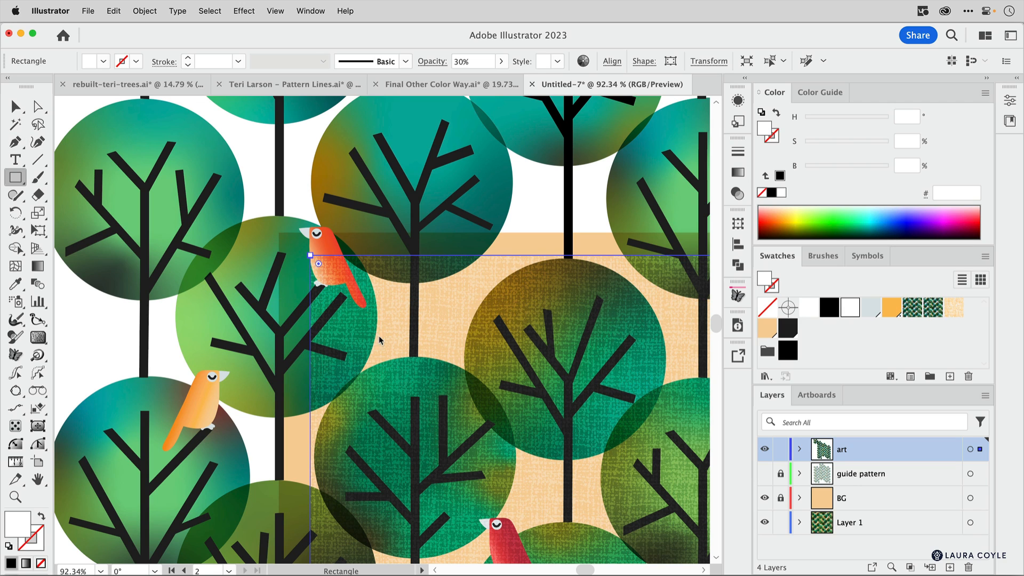
mouse_move(255, 220)
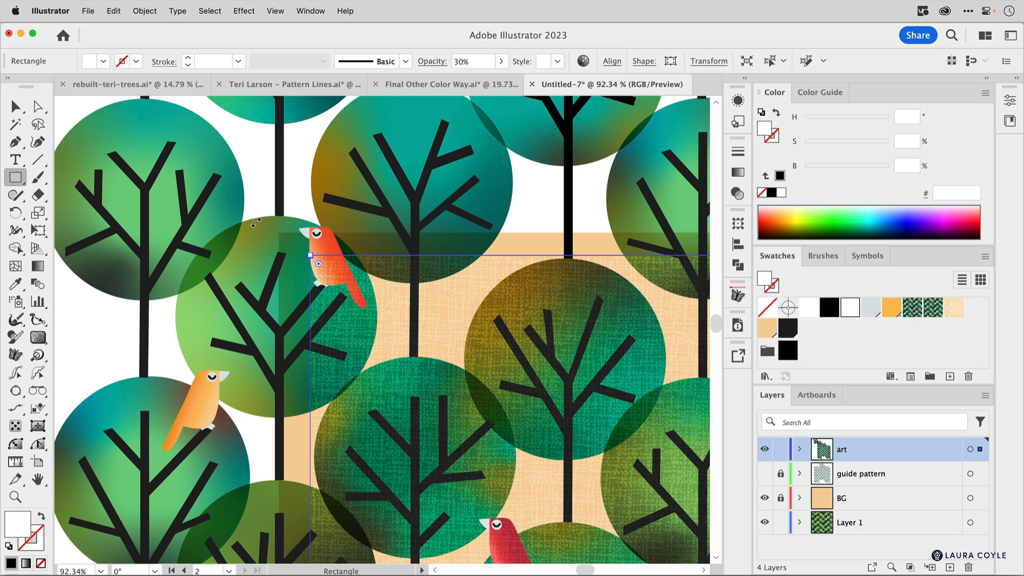
mouse_move(471, 336)
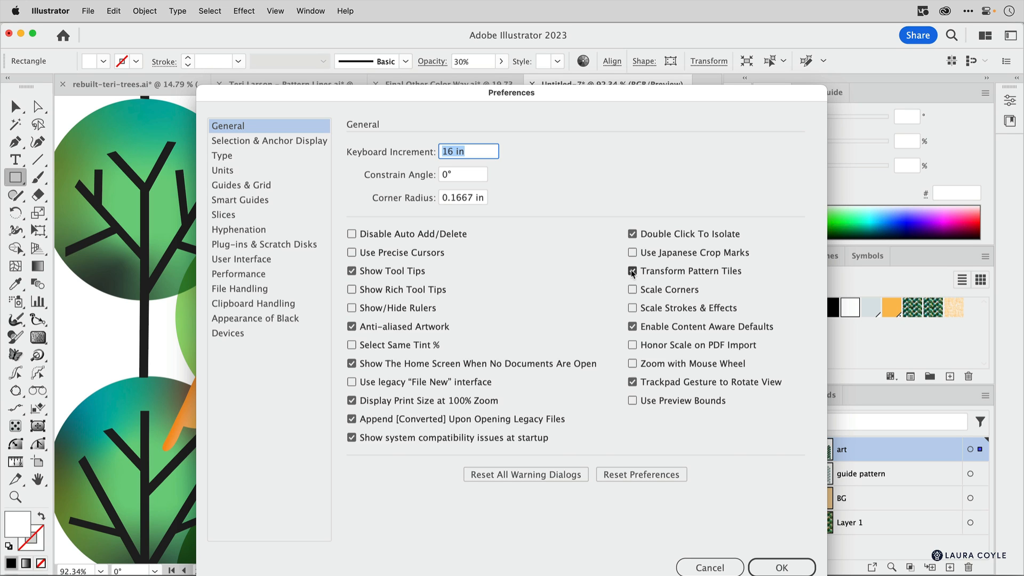
Enable Transform Pattern Tiles, enlarge the texture square to 16.75 in, and deselect it.
click(780, 567)
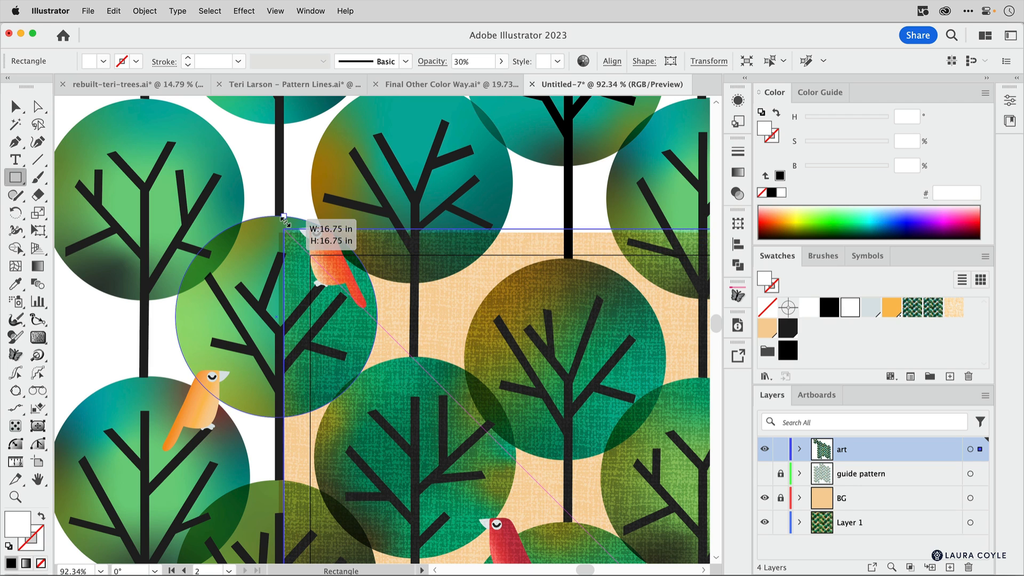
drag(284, 218, 363, 255)
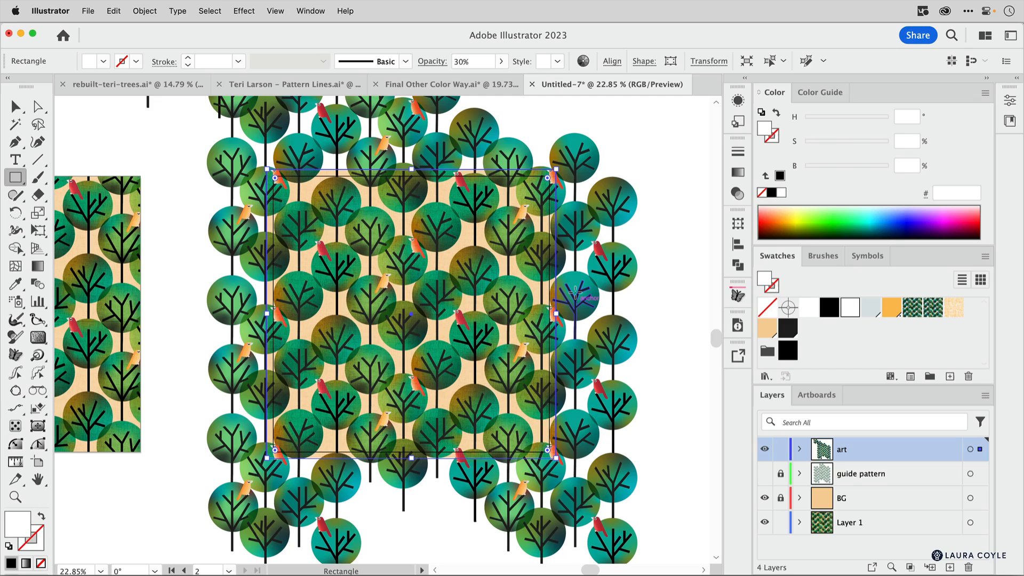
click(15, 106)
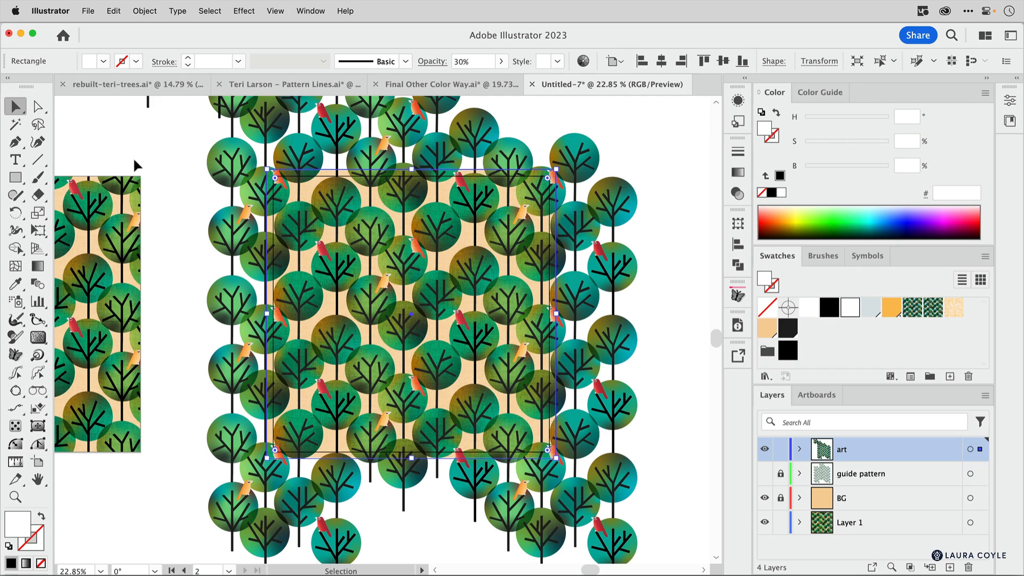
click(183, 159)
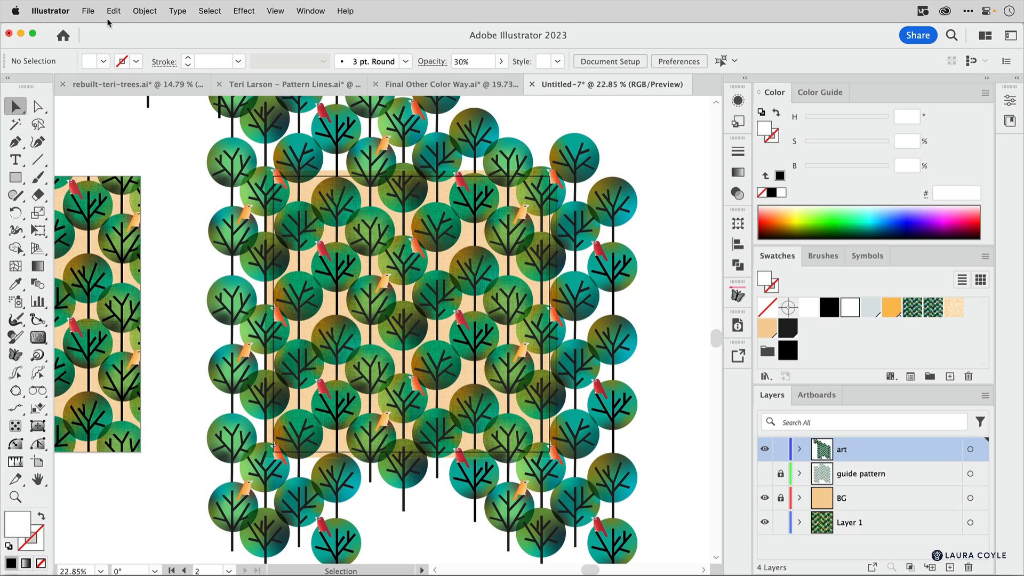
Configure Save for Web with a 2400 px width and JPEG format.
click(87, 12)
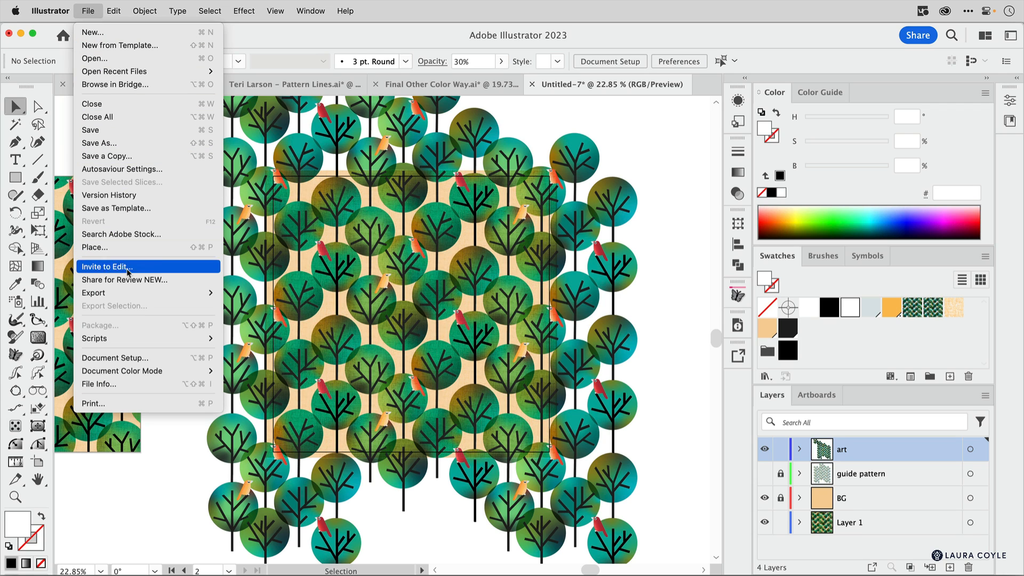
click(93, 293)
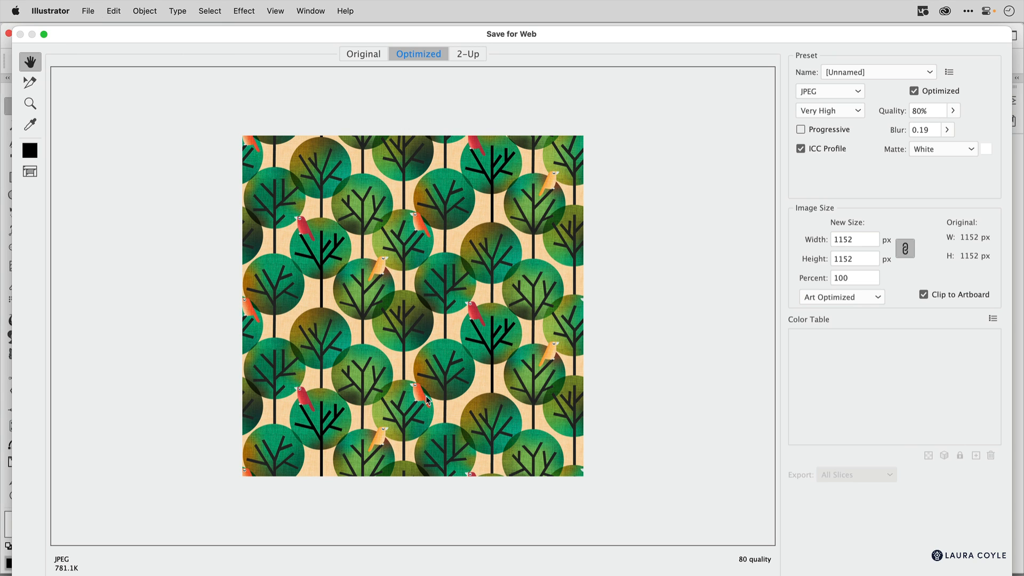
mouse_move(734, 378)
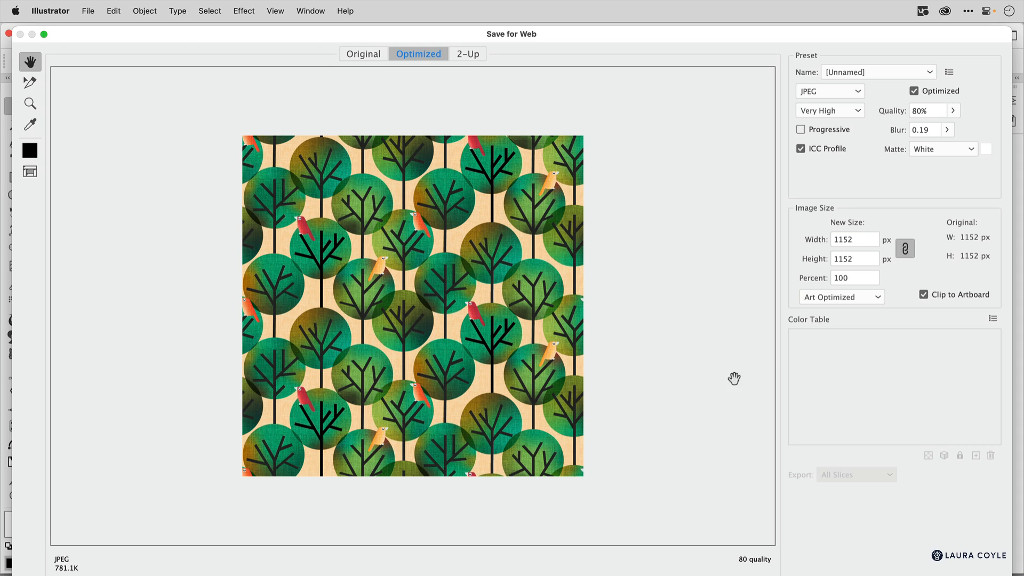
mouse_move(855, 239)
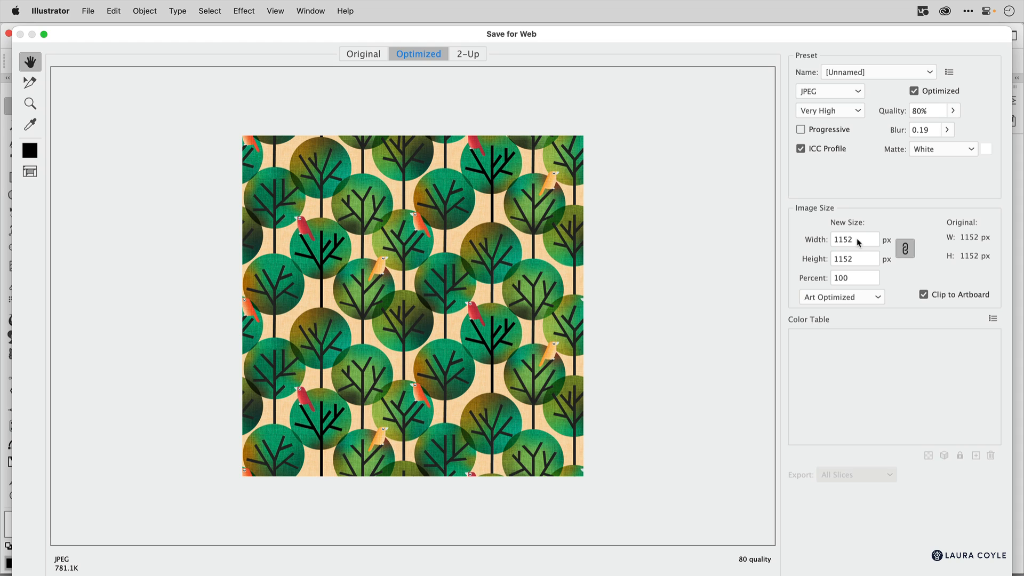
click(854, 239)
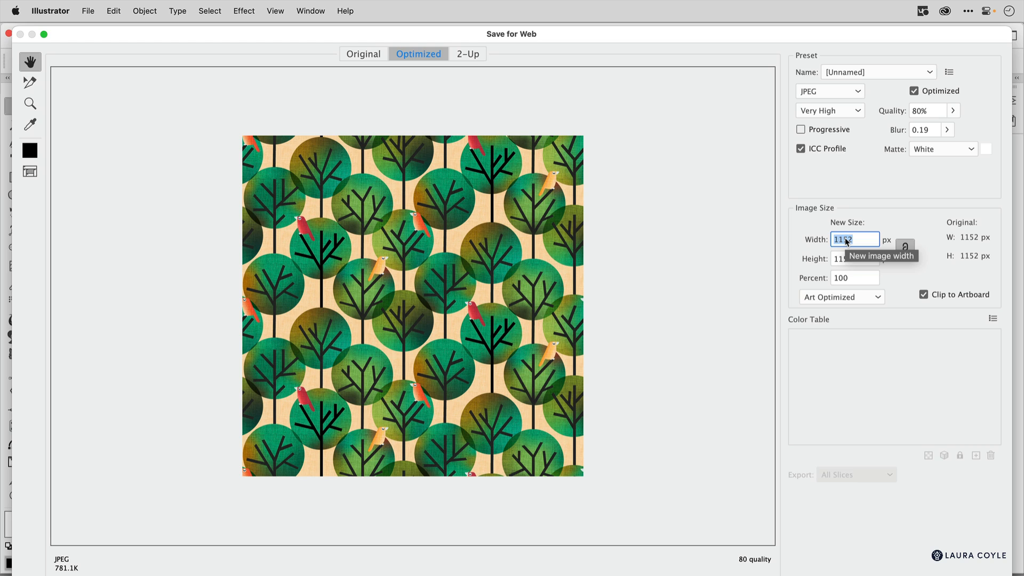
text(2400)
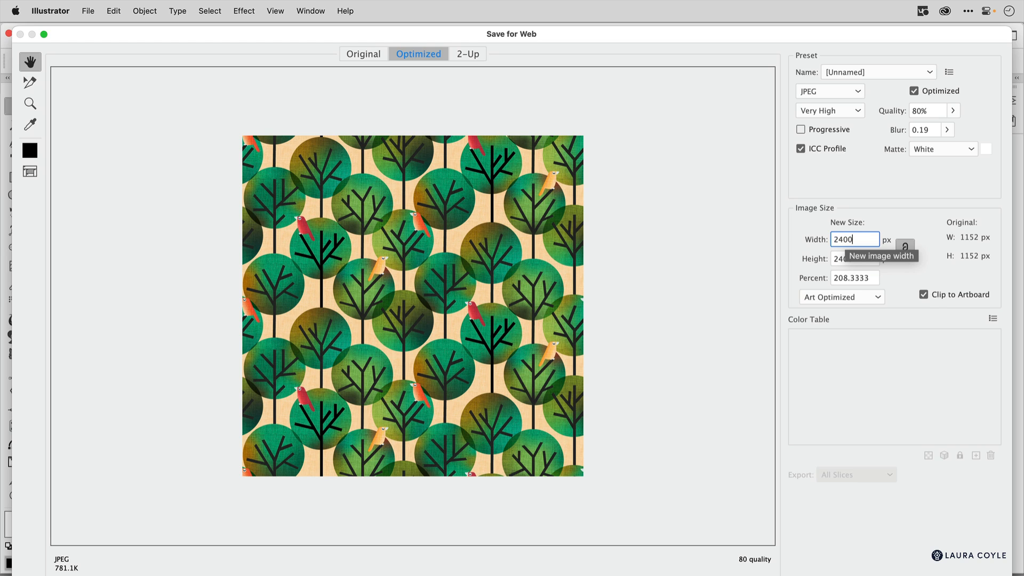
key(Tab)
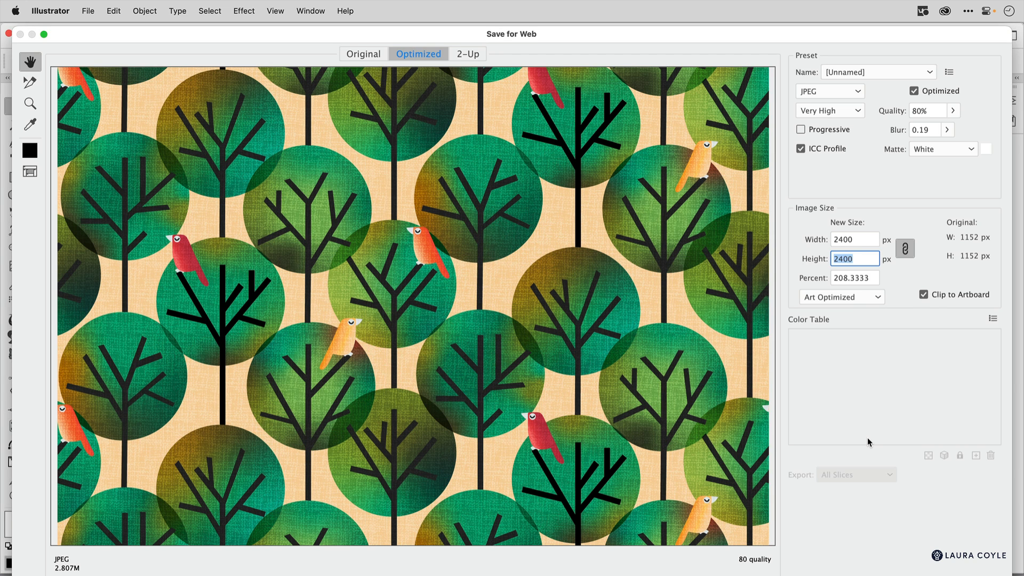
mouse_move(838, 125)
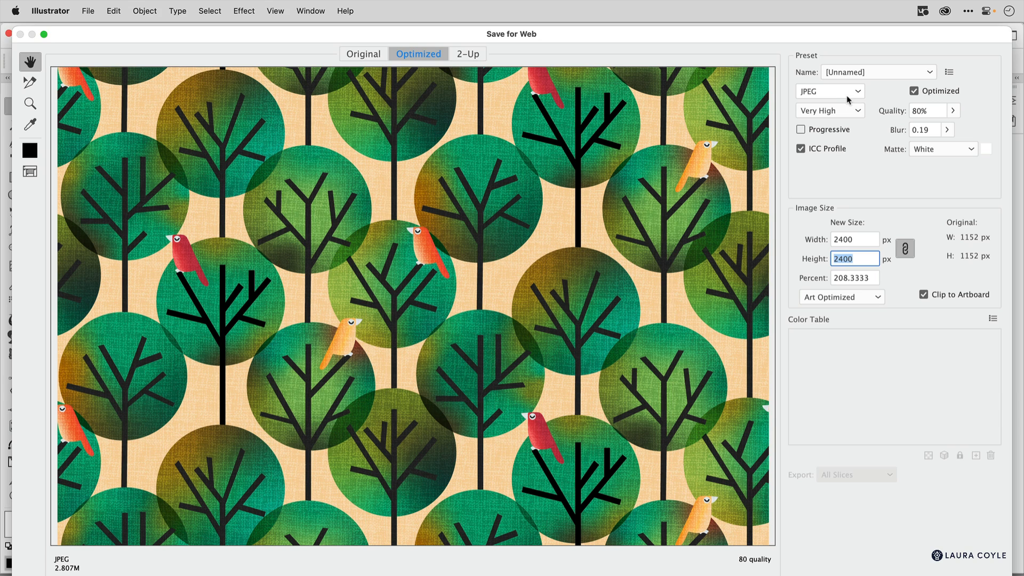
click(829, 90)
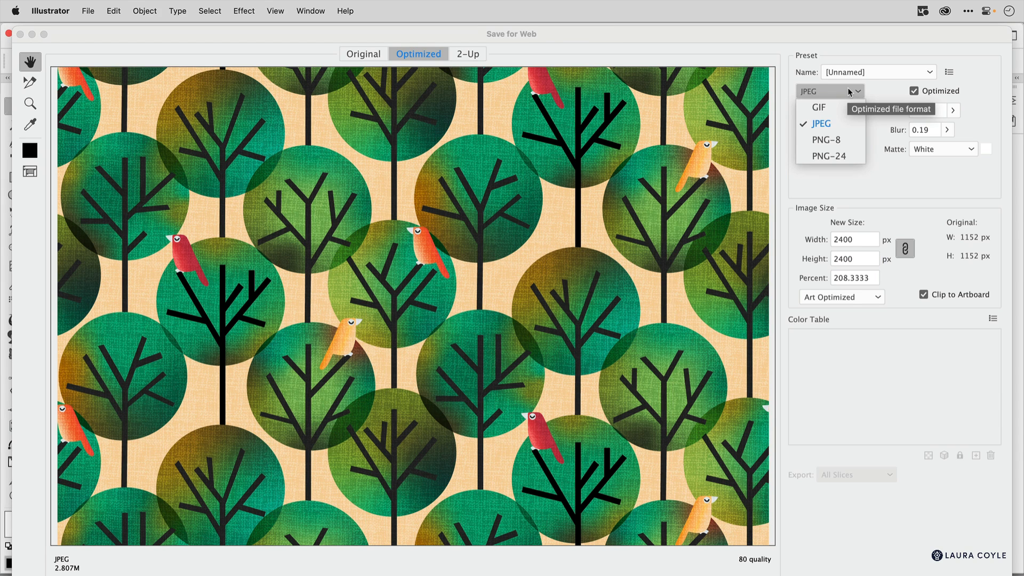
click(820, 124)
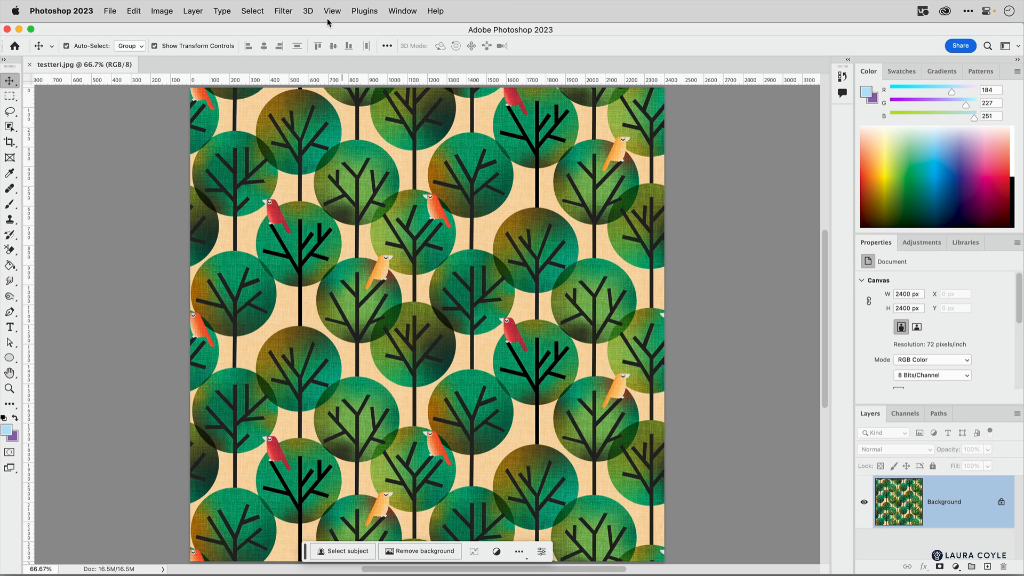
Turn on Pattern Preview from Photoshop's View menu.
click(331, 11)
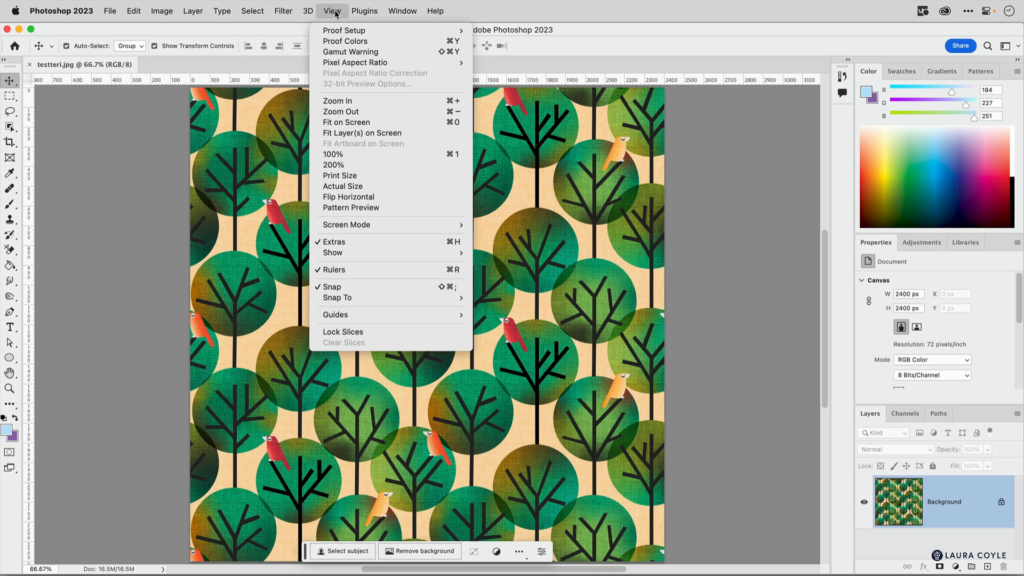
mouse_move(351, 207)
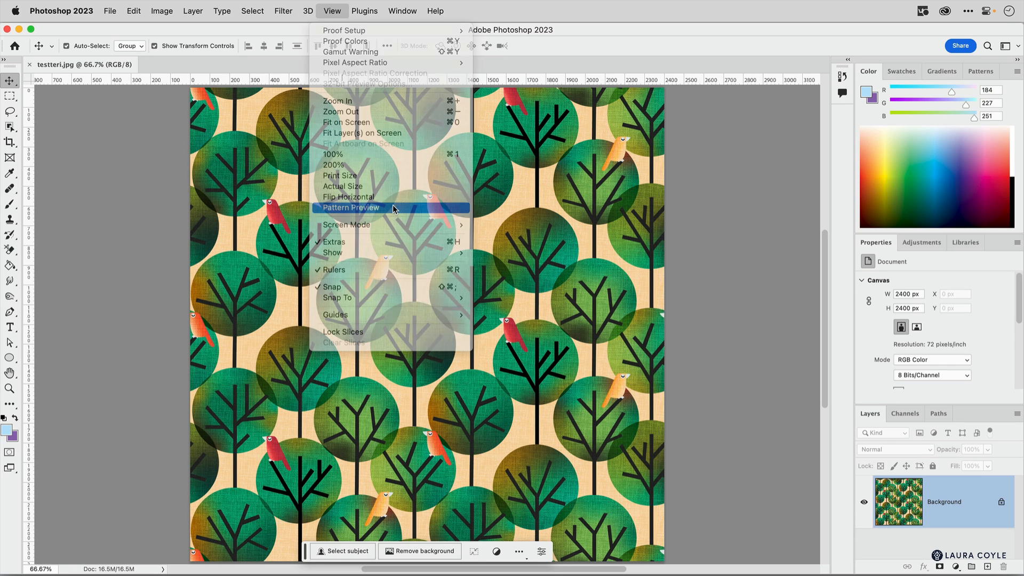
click(351, 207)
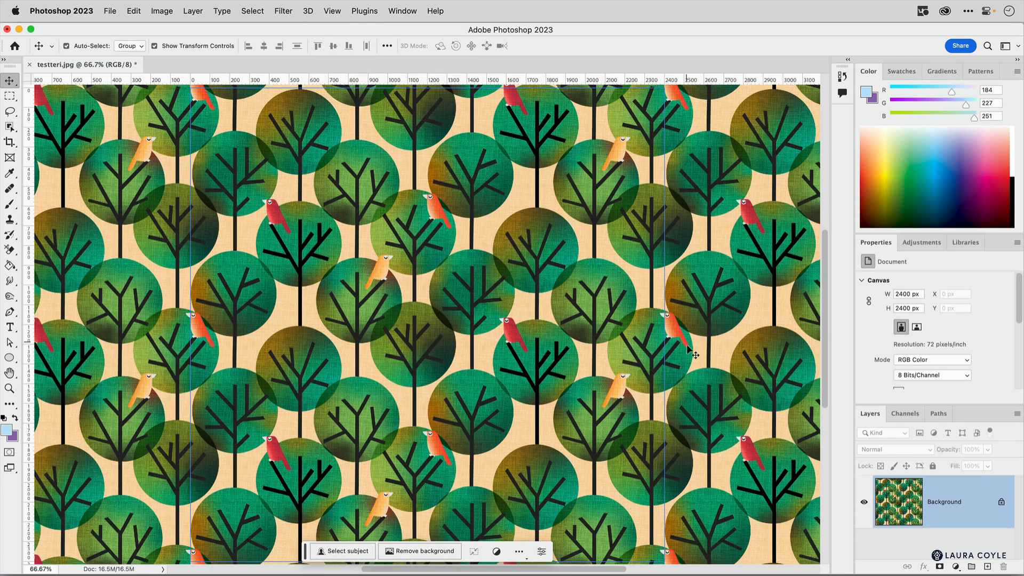
mouse_move(292, 321)
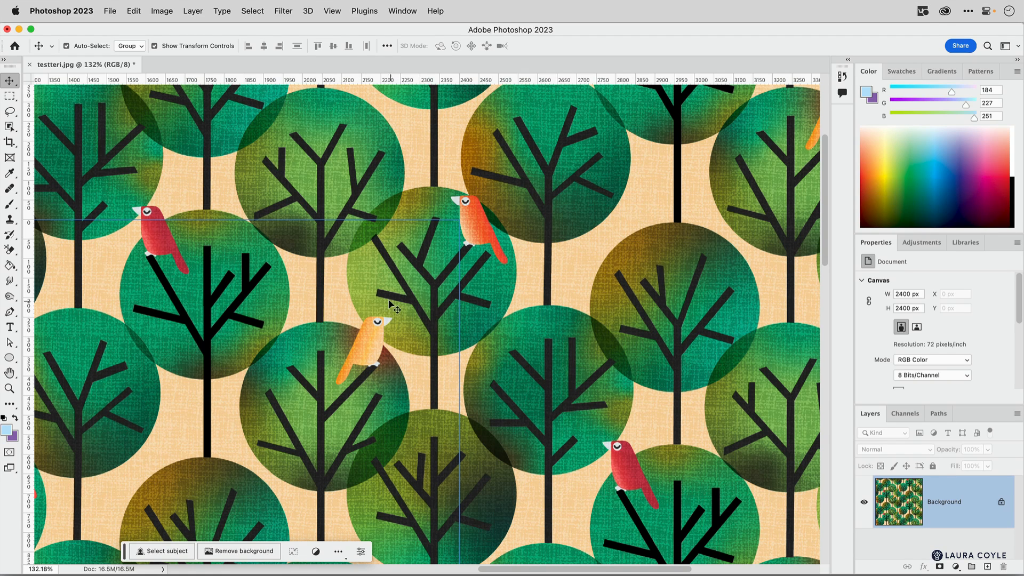
mouse_move(519, 236)
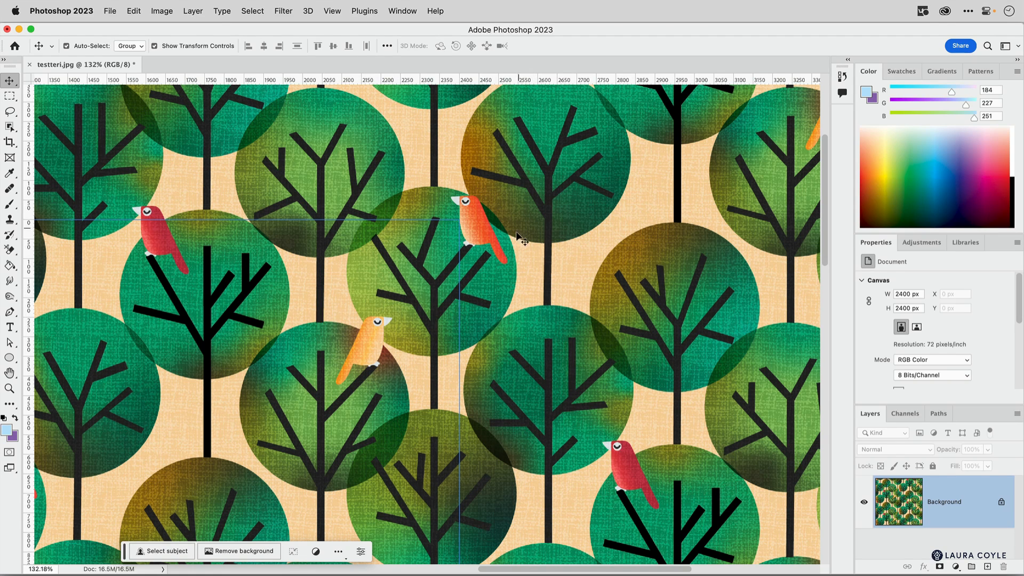
mouse_move(519, 285)
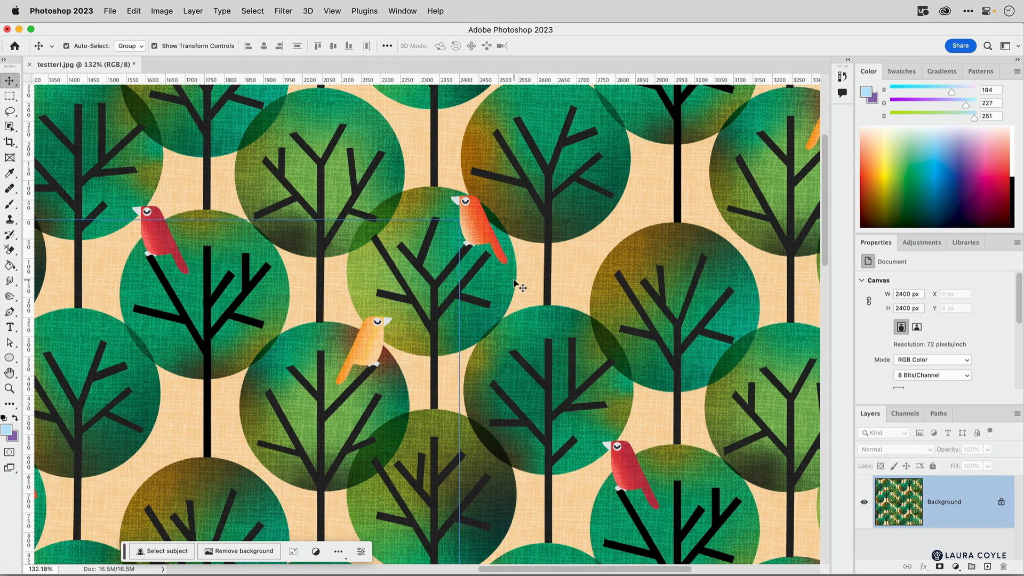